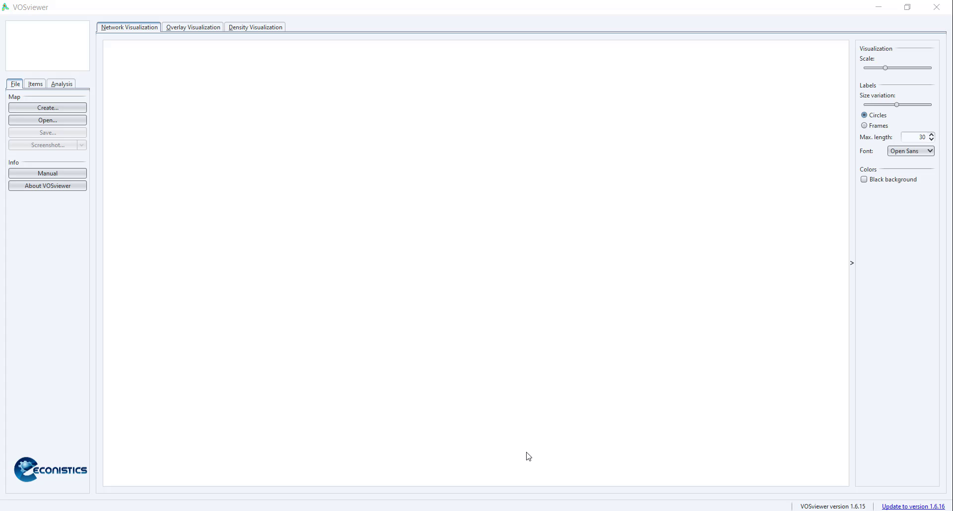
pyautogui.moveTo(262, 350)
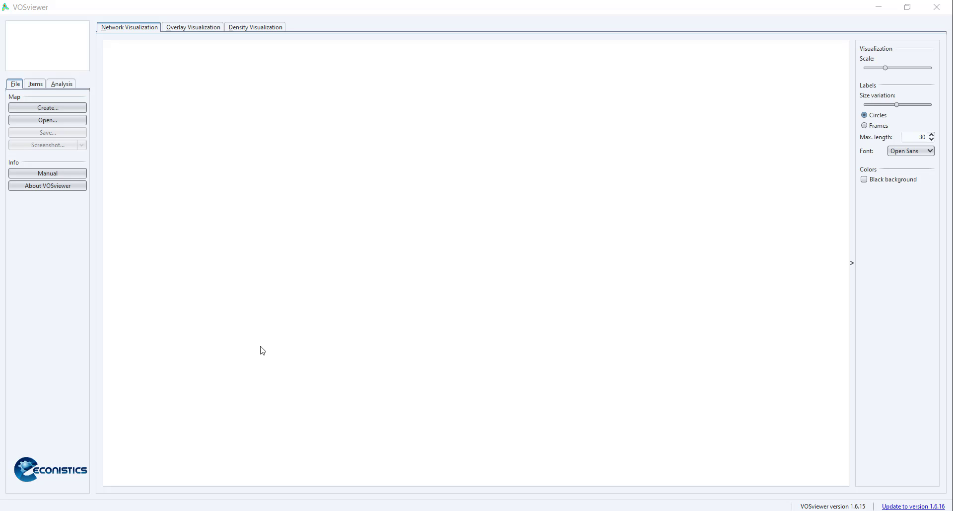
# Start creating a new map with the Create... command.
pyautogui.click(47, 107)
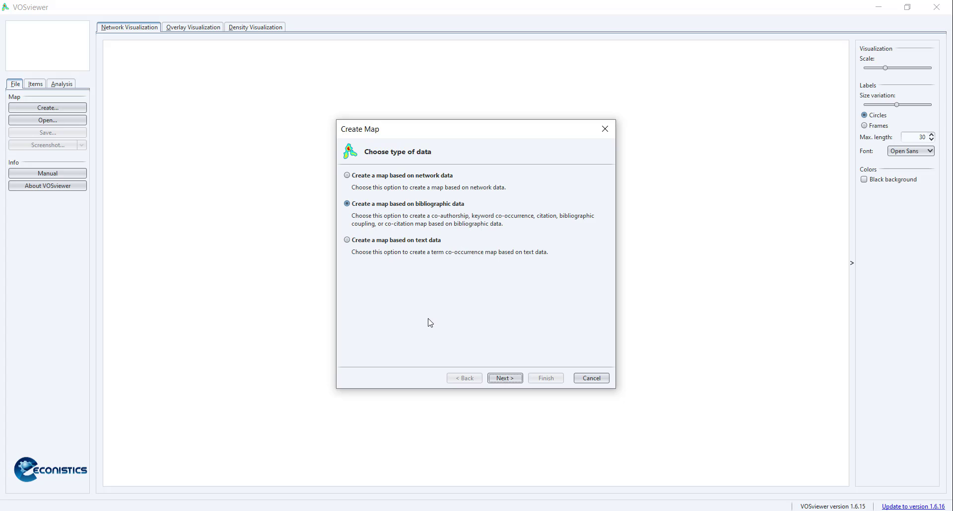
pyautogui.moveTo(401, 225)
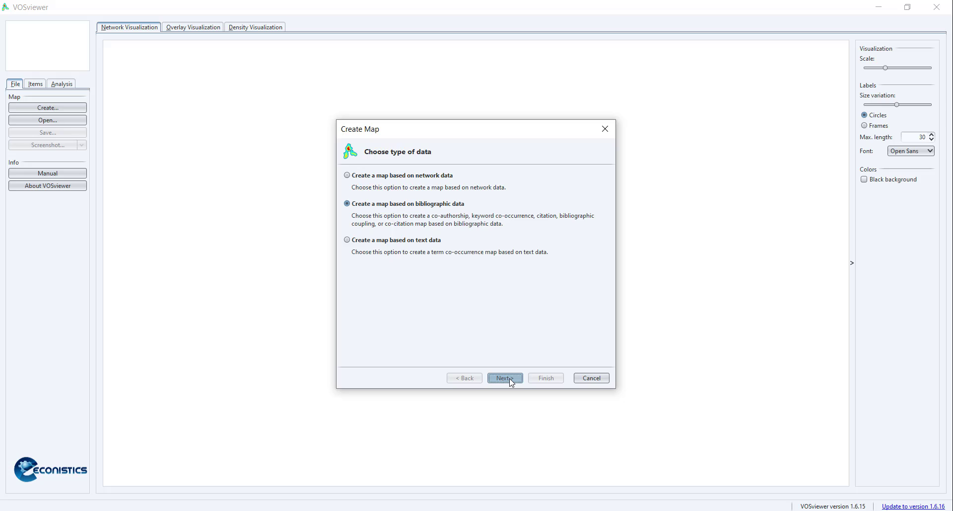
# Accept bibliographic data, then bibliographic database files, reaching the Select files page.
pyautogui.click(504, 377)
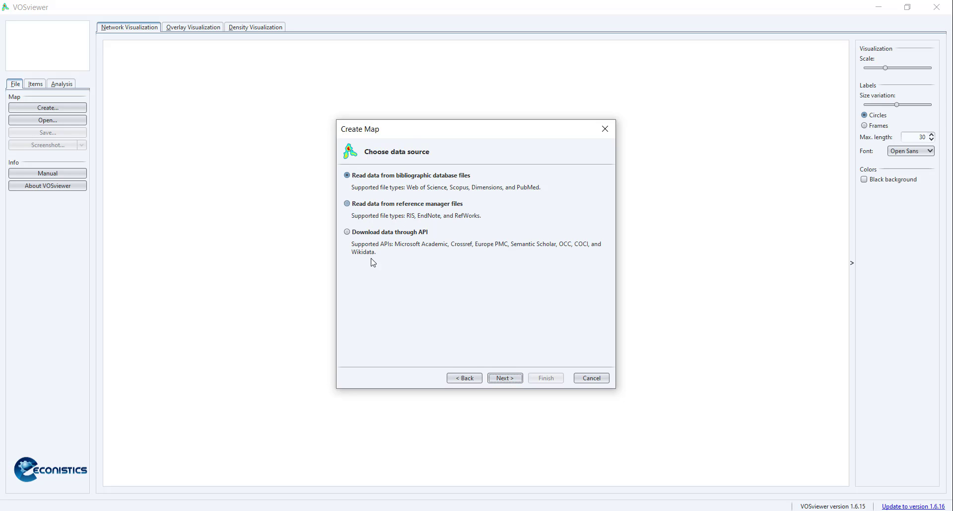
pyautogui.moveTo(398, 266)
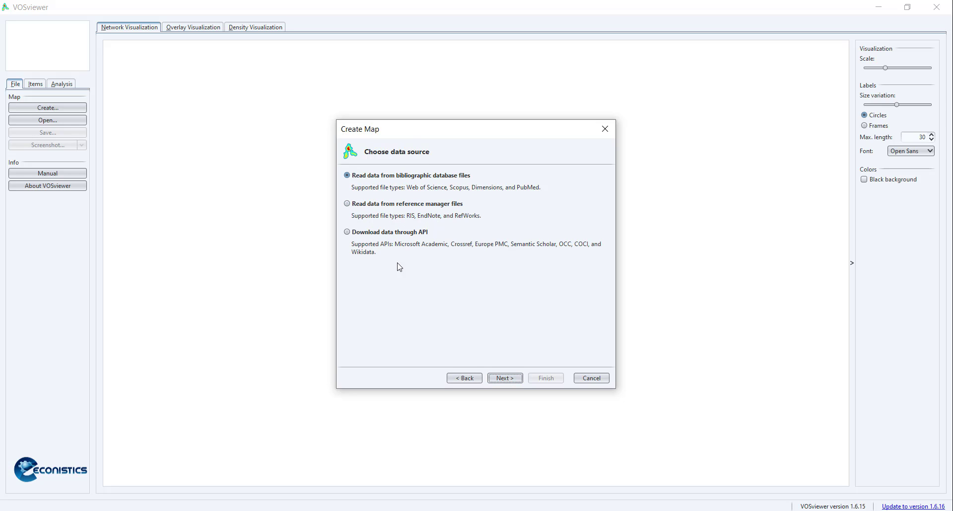
pyautogui.moveTo(431, 251)
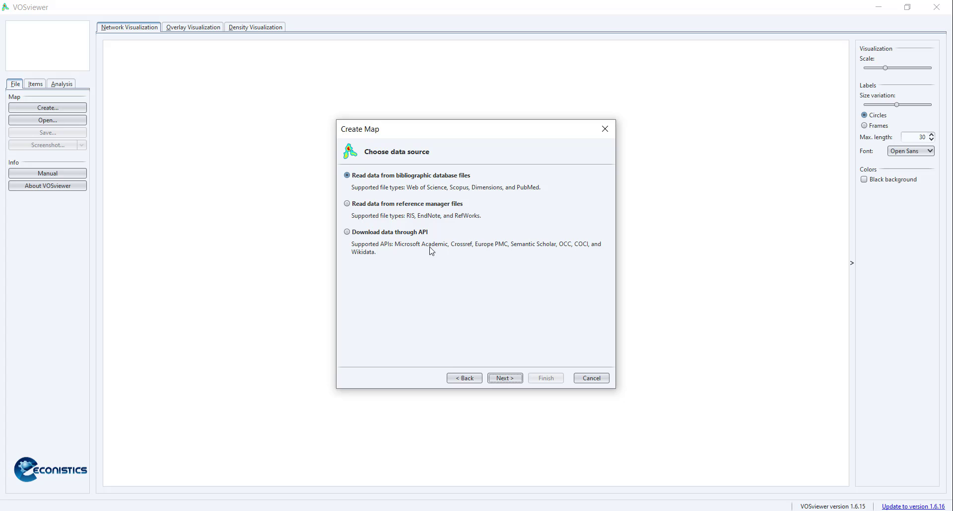
pyautogui.moveTo(382, 216)
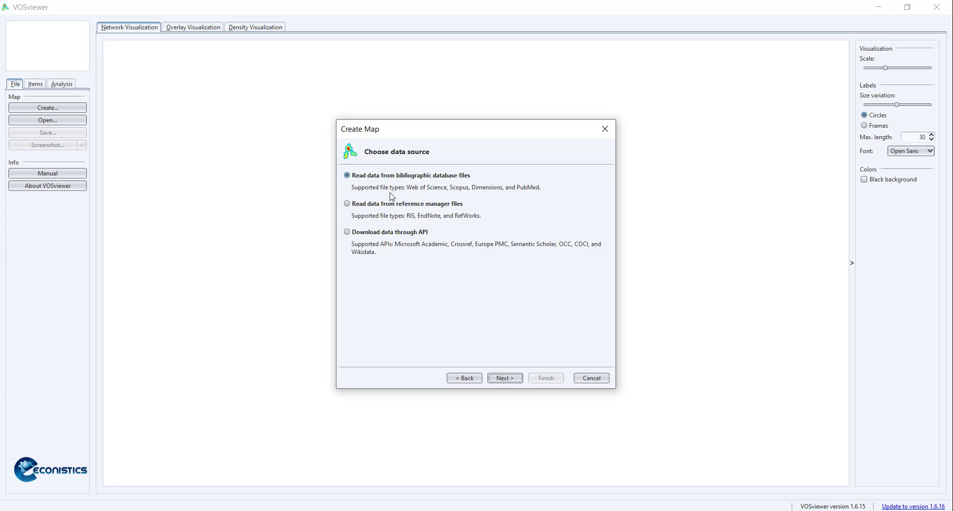
pyautogui.moveTo(524, 197)
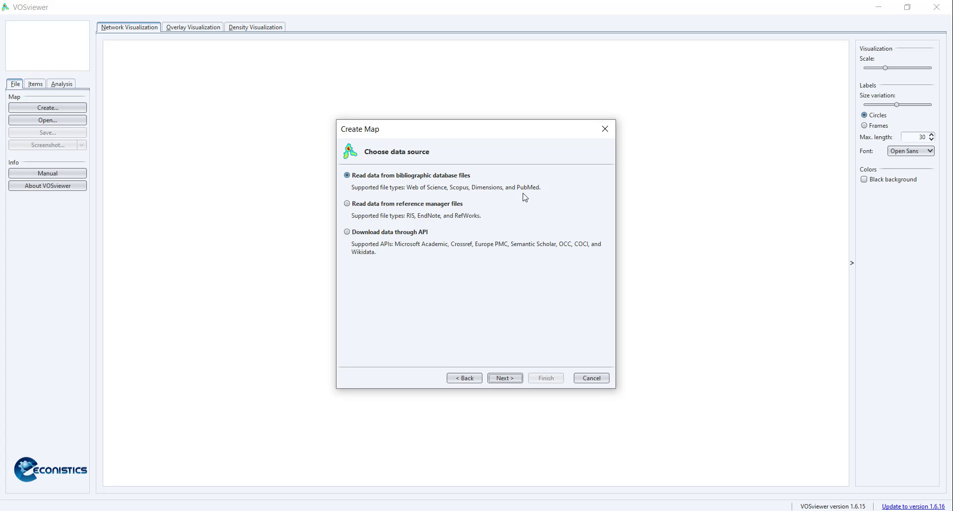
pyautogui.moveTo(419, 197)
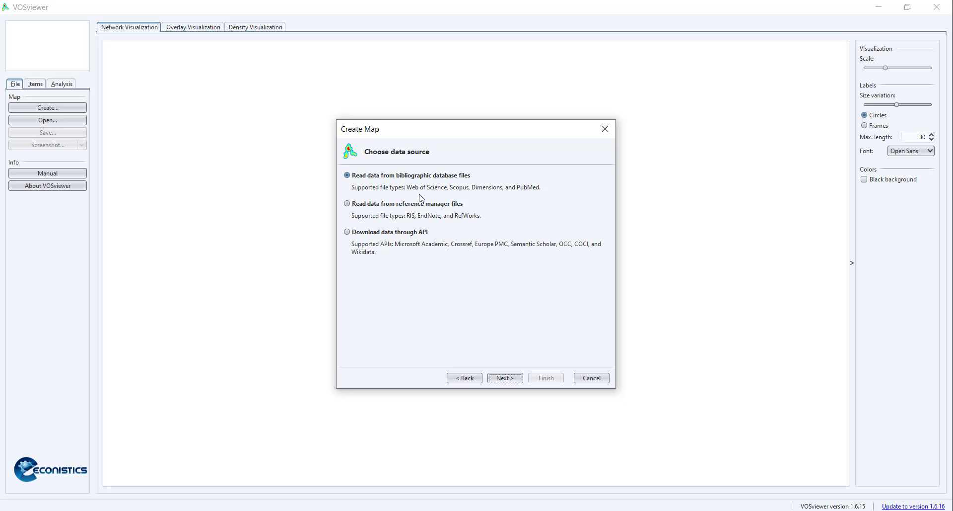
pyautogui.moveTo(587, 401)
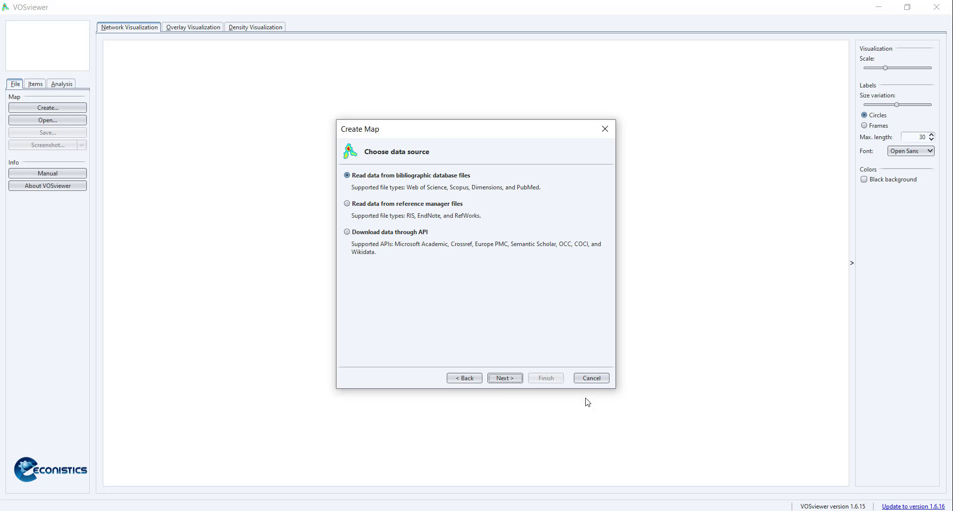
pyautogui.click(504, 378)
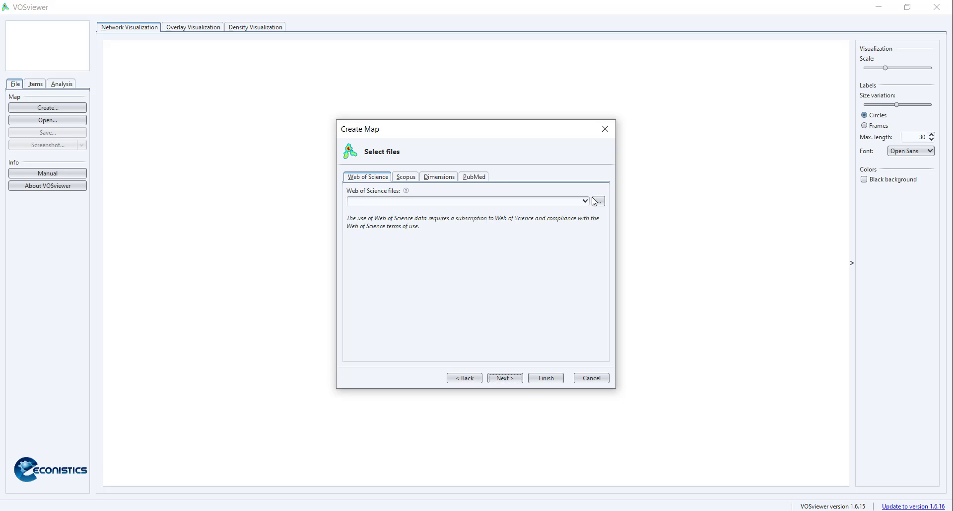
pyautogui.moveTo(407, 238)
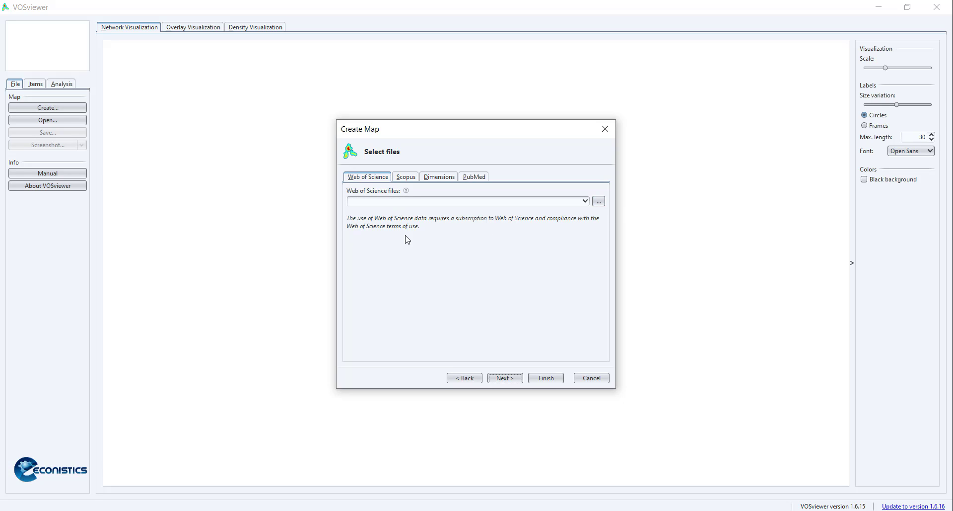
# Browse OneDrive > Research projects > STIRPAT > compliance folder and load ekc.txt as the Web of Science file.
pyautogui.click(598, 201)
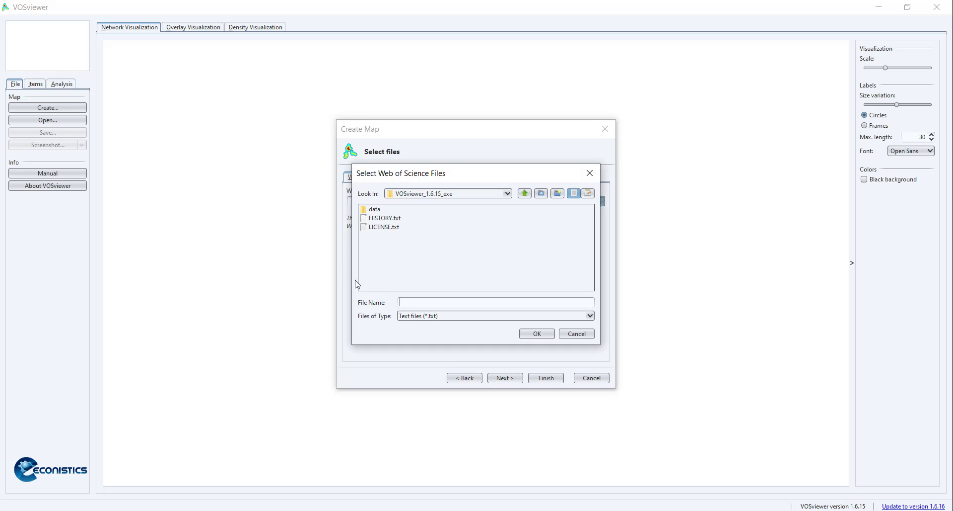
pyautogui.click(525, 194)
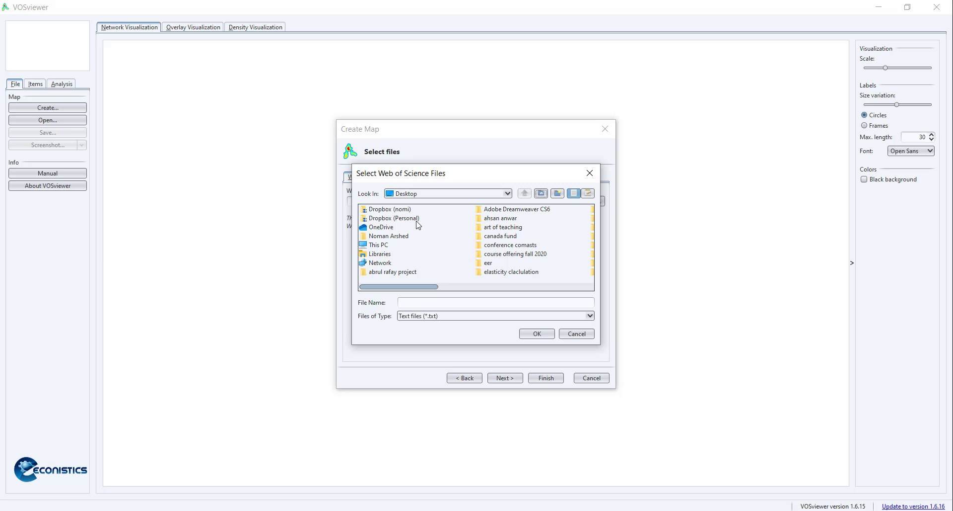
pyautogui.doubleClick(381, 227)
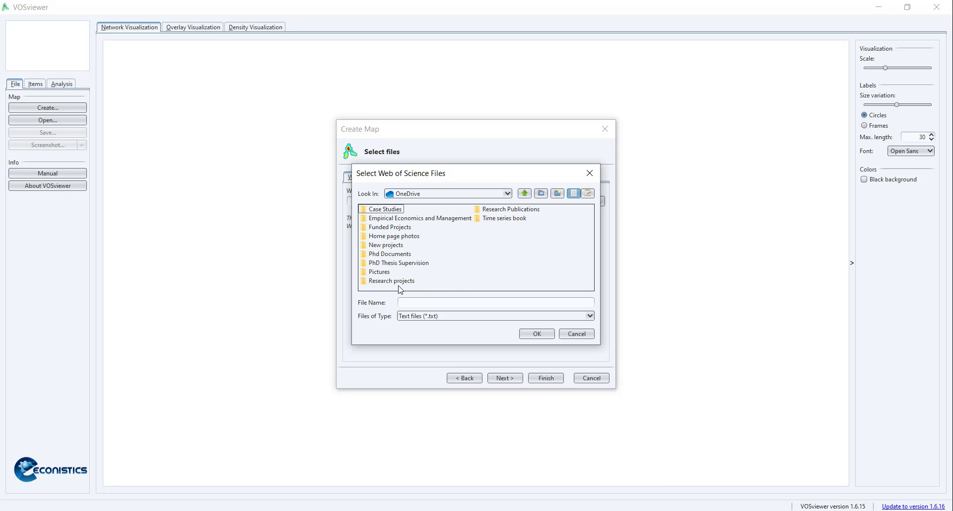
pyautogui.doubleClick(392, 280)
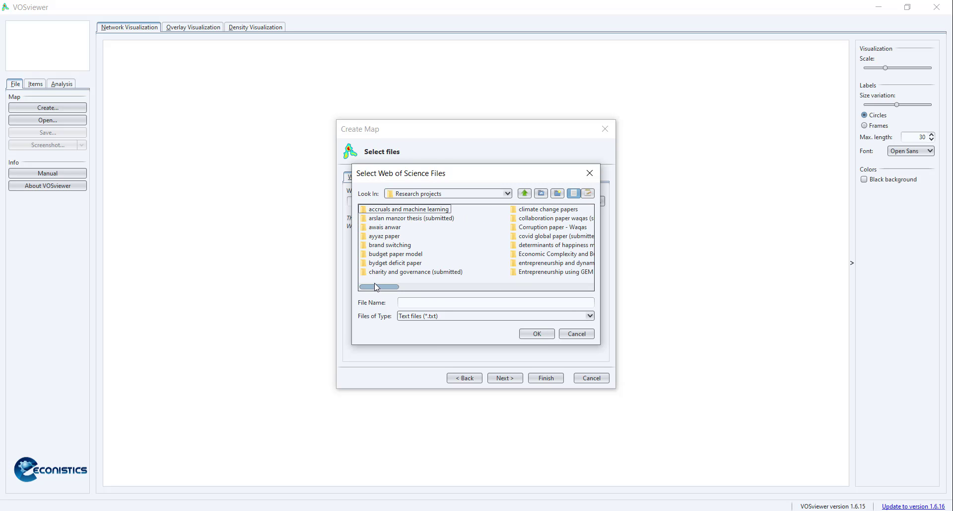
pyautogui.moveTo(380, 286); pyautogui.dragTo(538, 286)
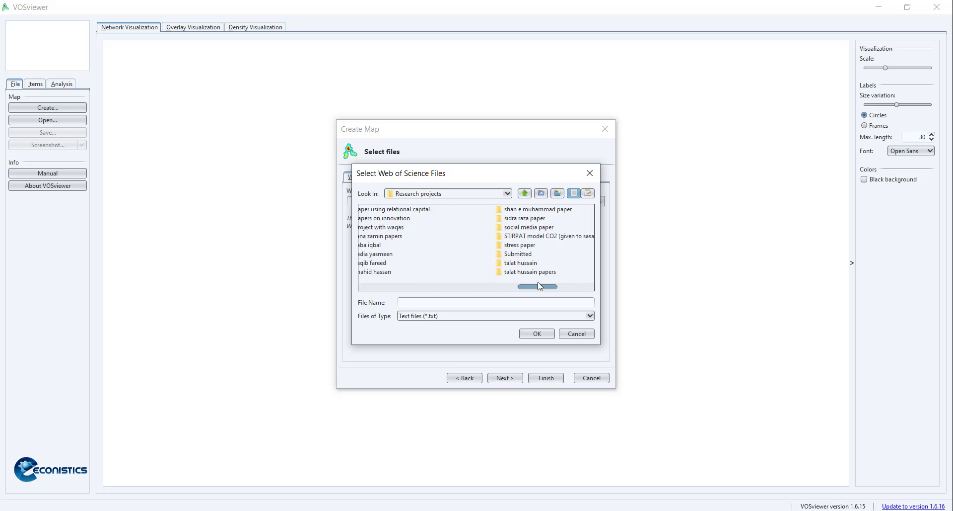
pyautogui.doubleClick(547, 236)
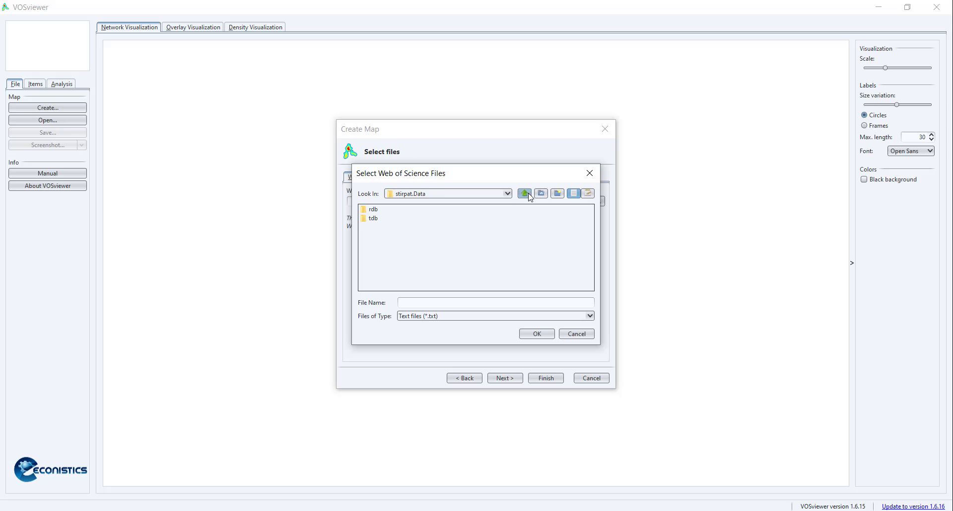
pyautogui.click(524, 193)
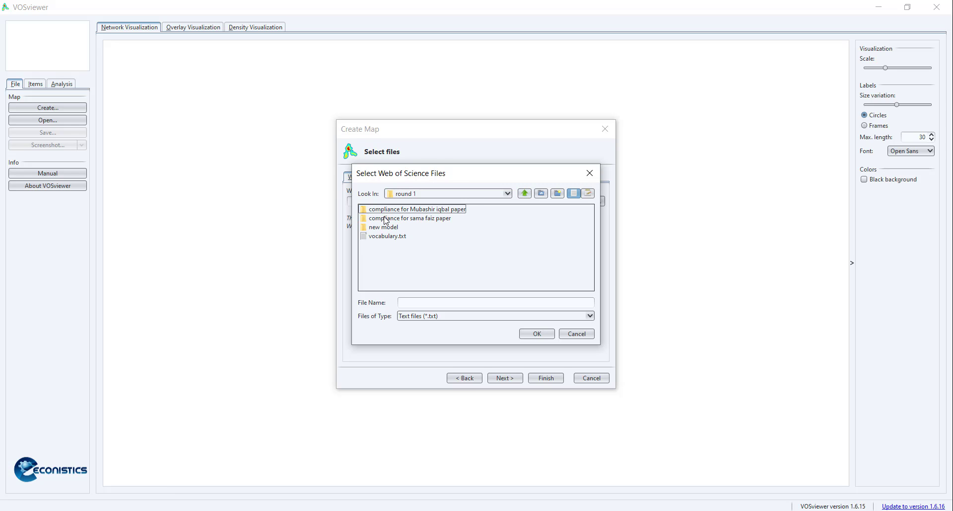
pyautogui.doubleClick(410, 218)
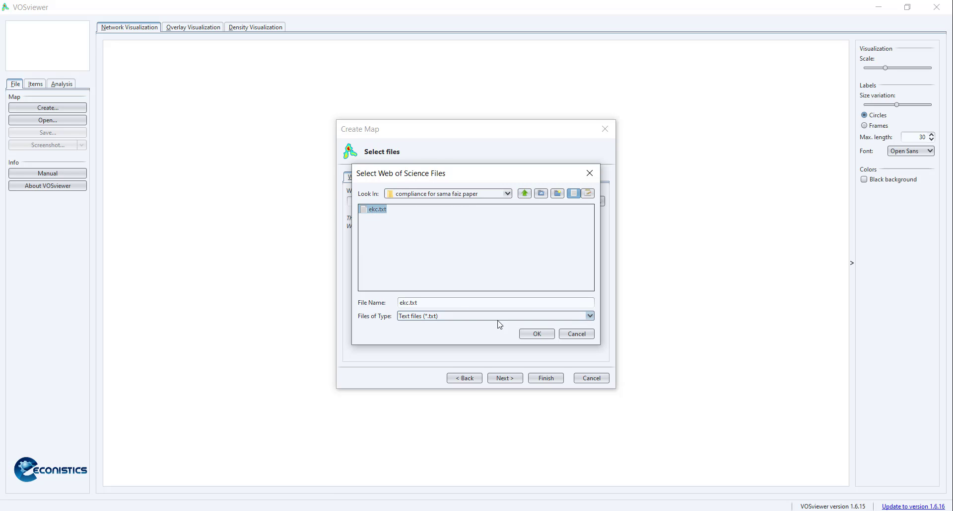
pyautogui.click(536, 333)
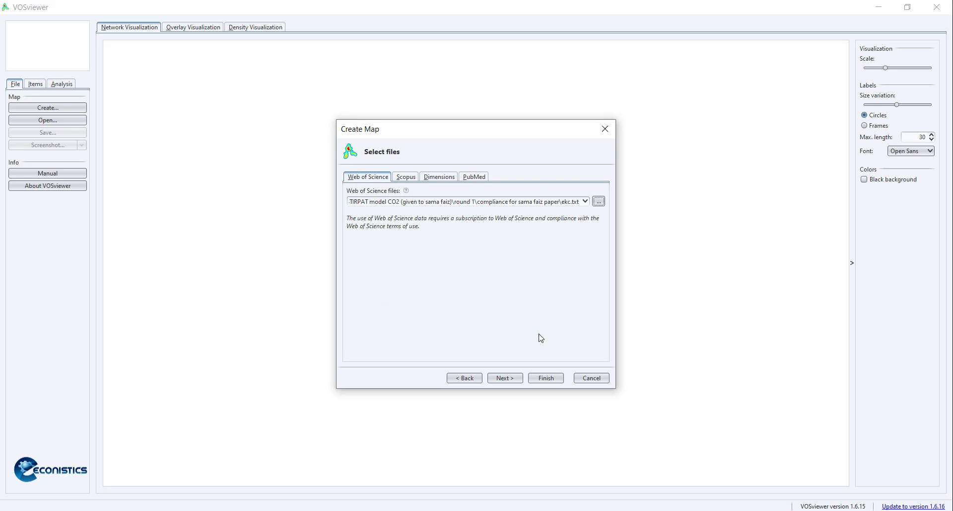
# Read in ekc.txt and advance to the analysis type and counting method page.
pyautogui.click(505, 377)
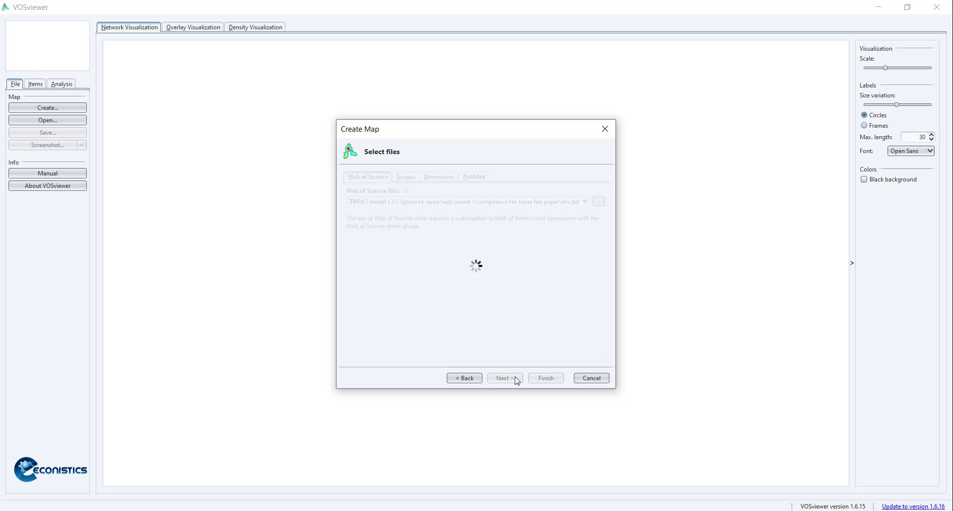
pyautogui.click(505, 377)
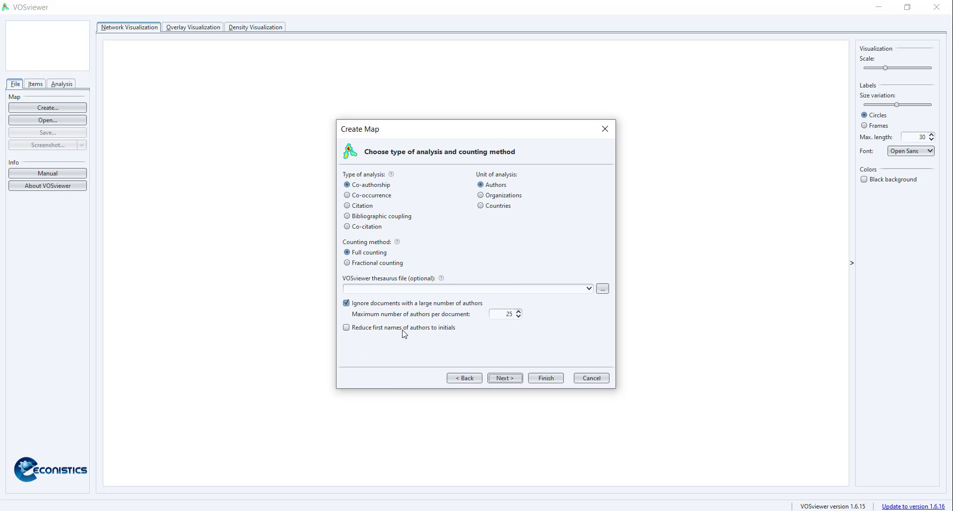
pyautogui.moveTo(378, 368)
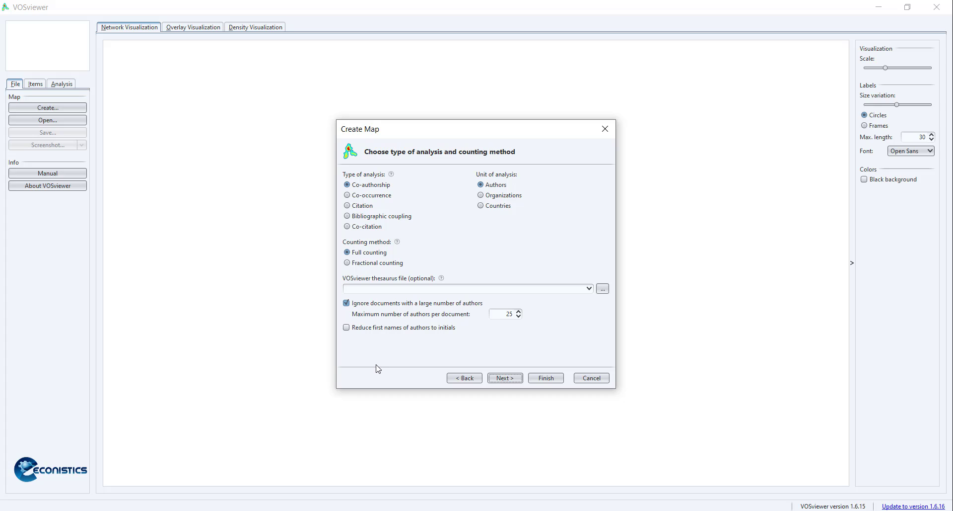
pyautogui.moveTo(384, 372)
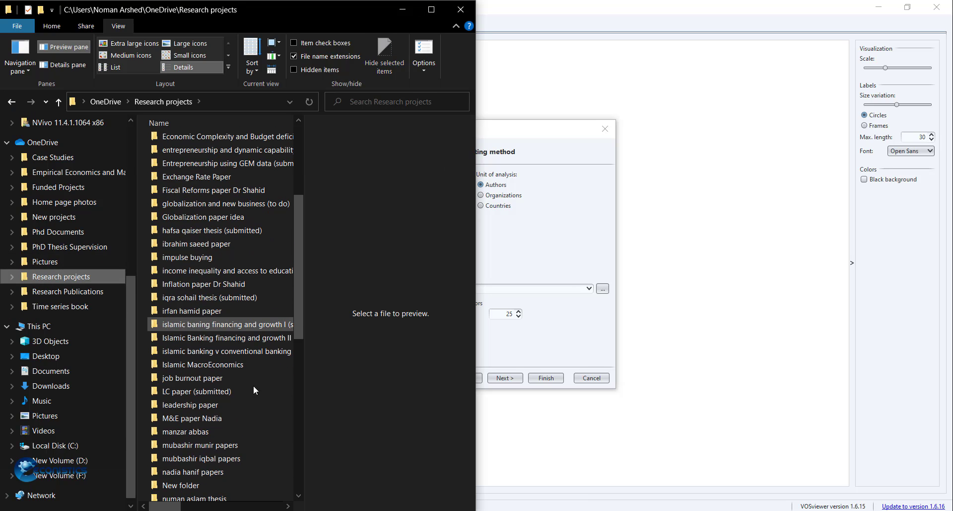
# Navigate into the STIRPAT project's round 1 folder and open vocabulary.txt in Notepad.
pyautogui.scroll(-3)
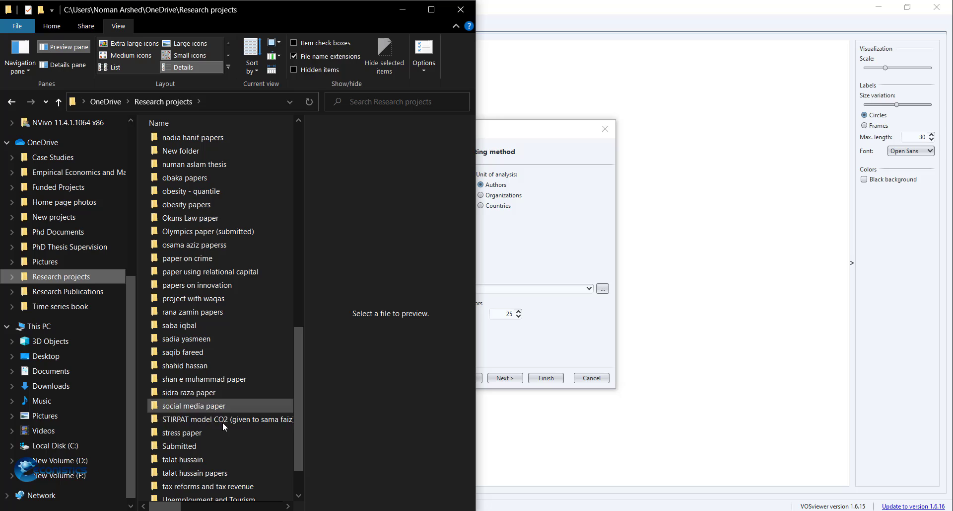
pyautogui.doubleClick(229, 419)
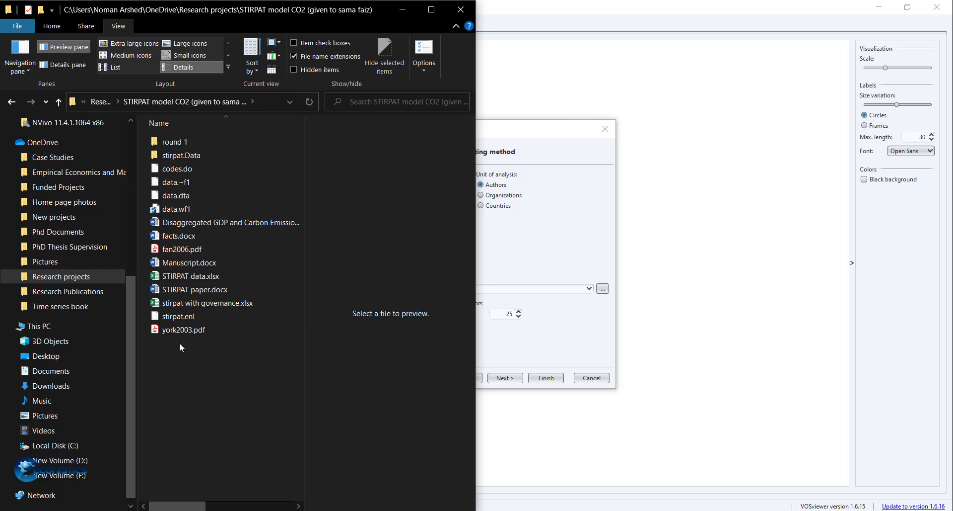
pyautogui.doubleClick(174, 141)
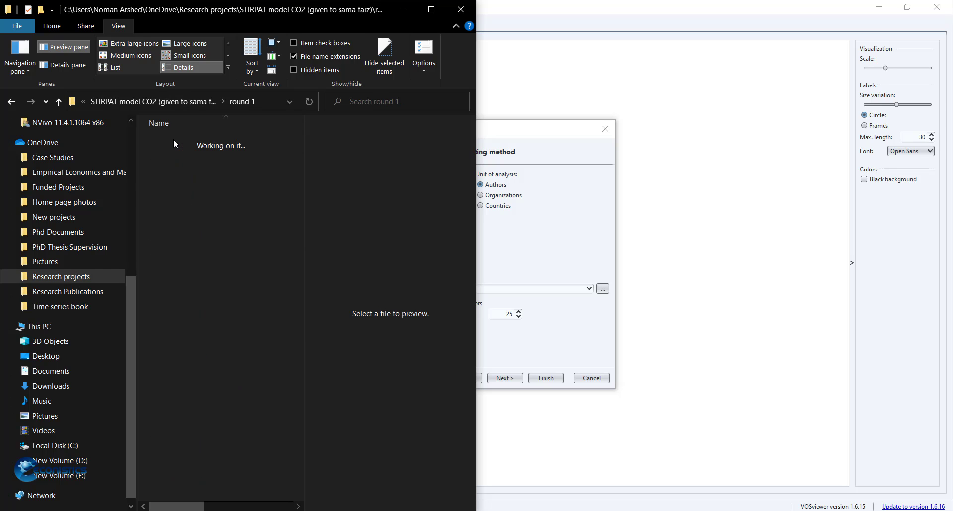
pyautogui.doubleClick(185, 248)
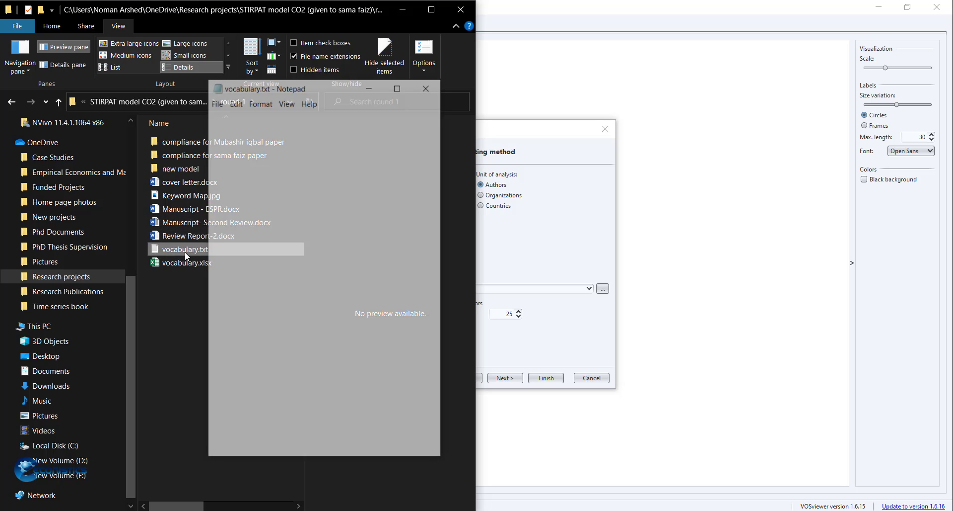
# Review label/replace-by pairs in vocabulary.xlsx (ekc hypothesis, co2 emissions), then close without saving.
pyautogui.click(426, 88)
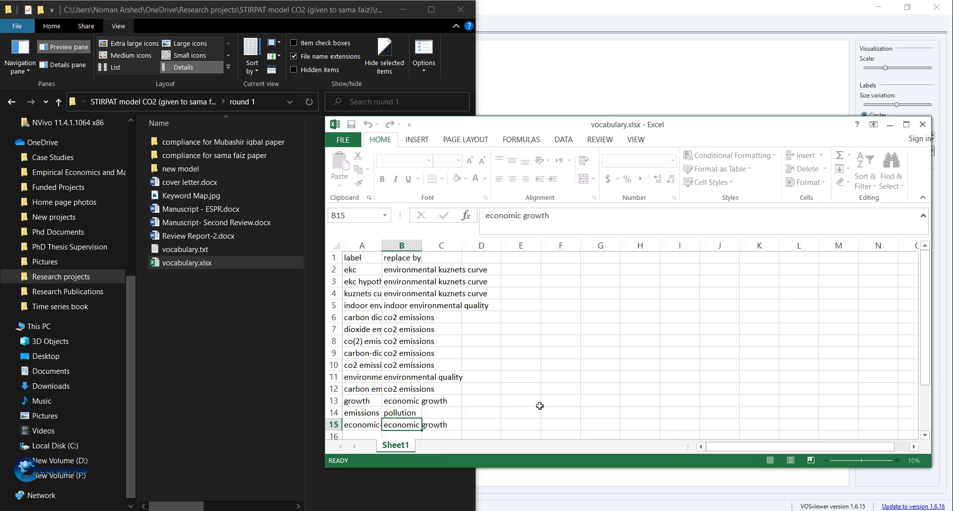
pyautogui.click(362, 256)
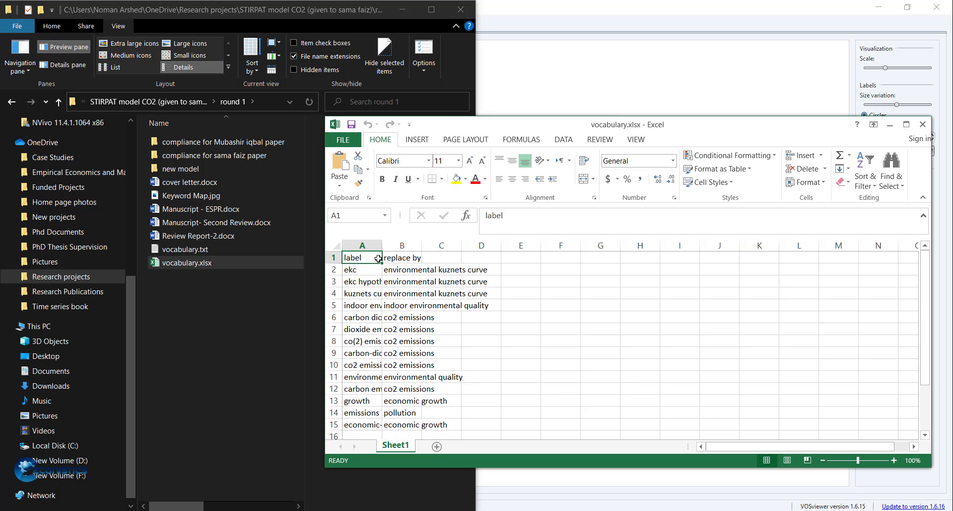
pyautogui.click(362, 281)
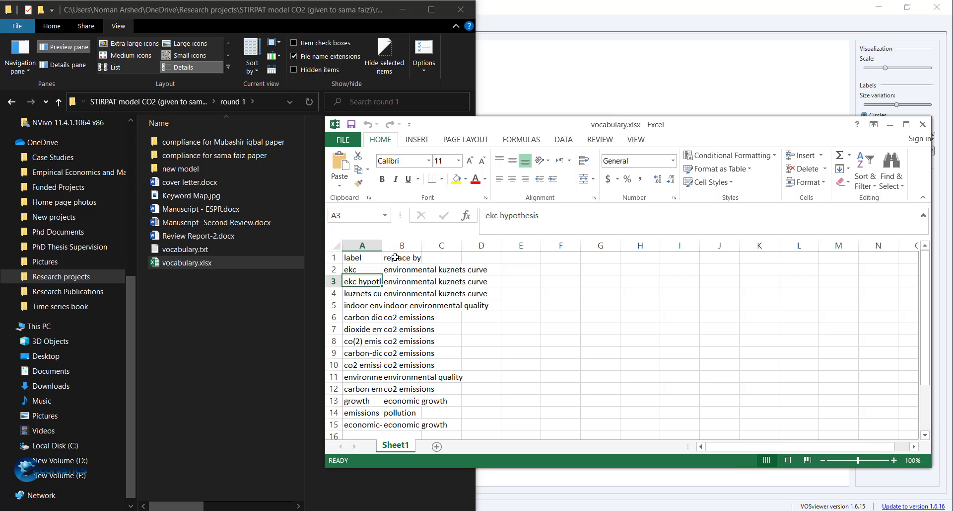
pyautogui.click(362, 341)
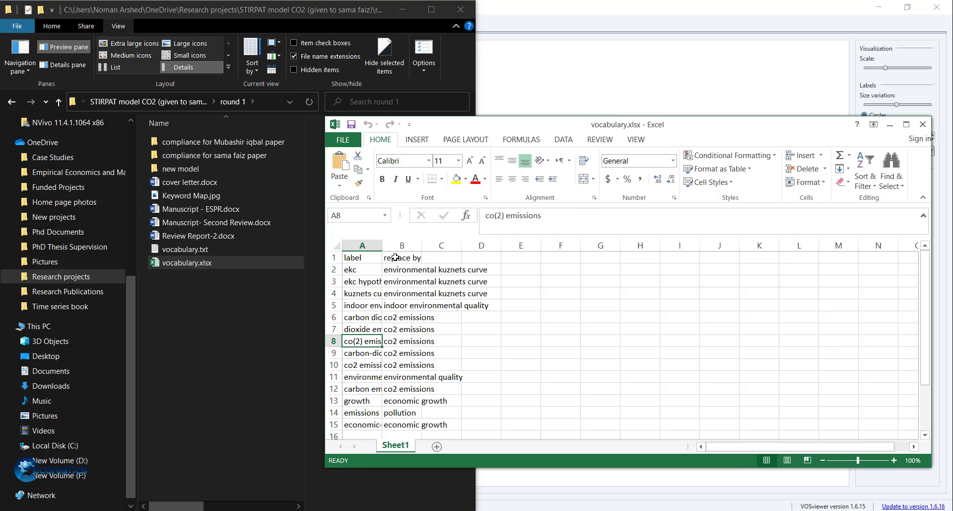
pyautogui.click(401, 387)
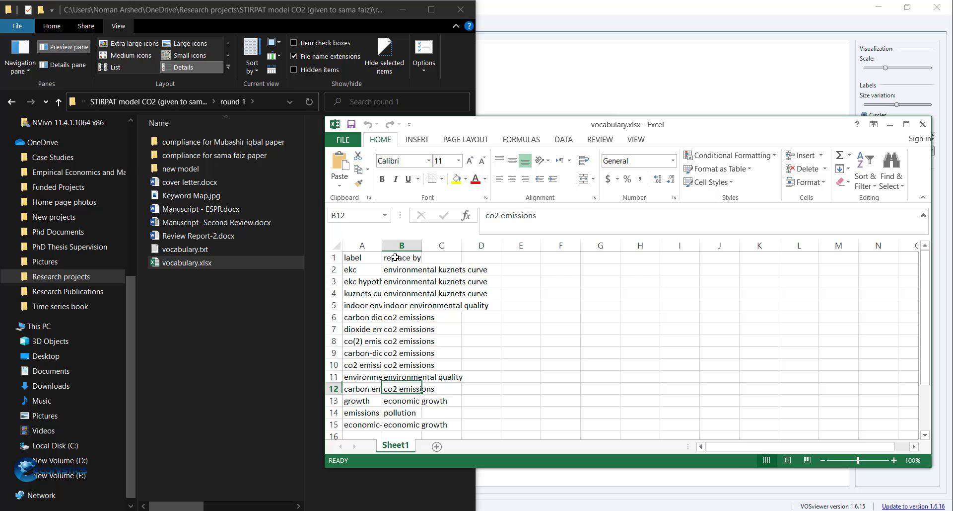
pyautogui.click(403, 316)
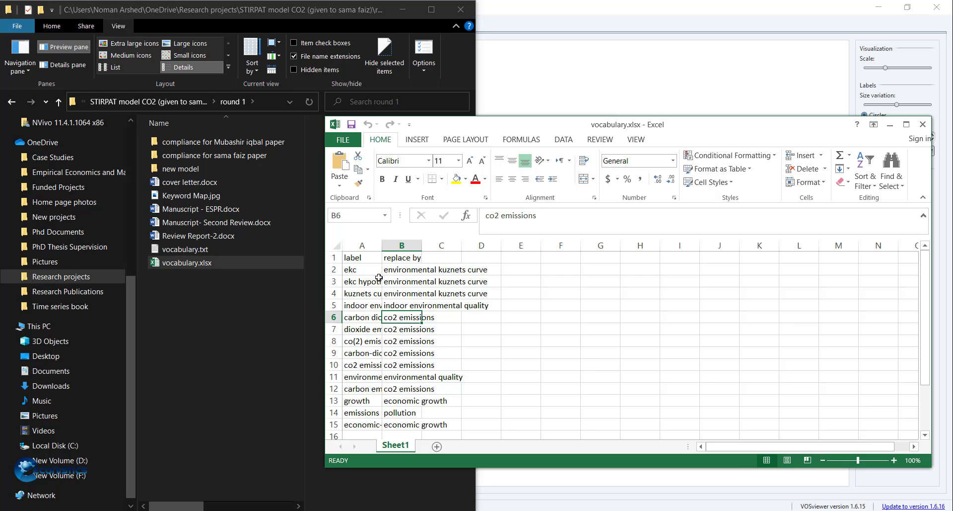
pyautogui.moveTo(362, 357)
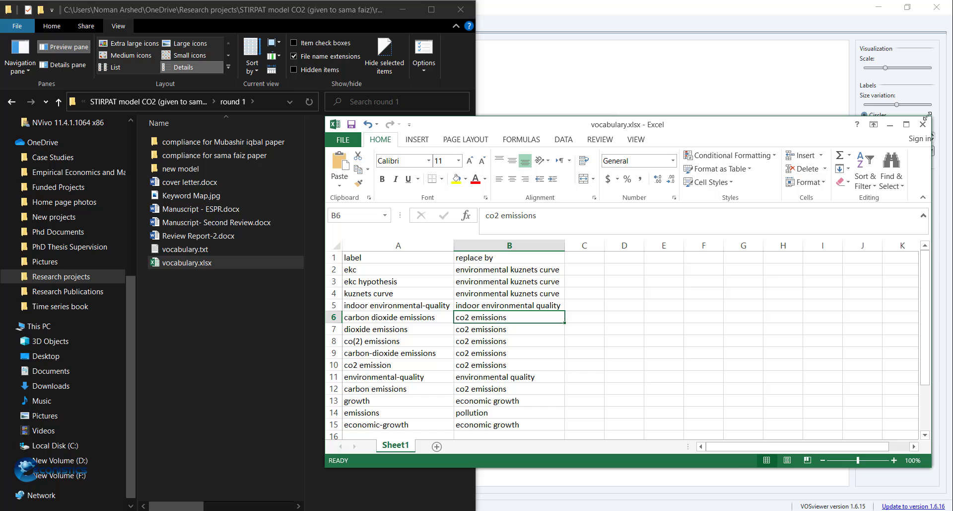
pyautogui.click(923, 124)
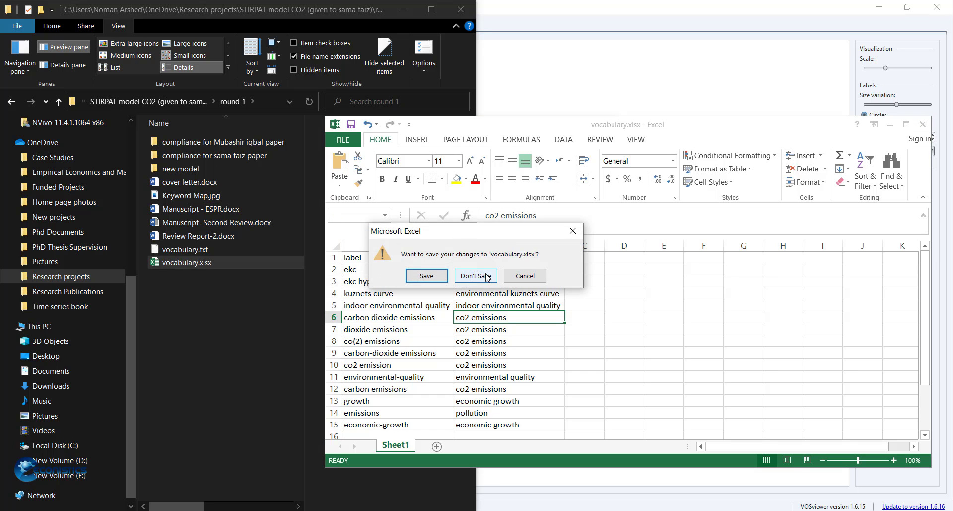
pyautogui.click(476, 275)
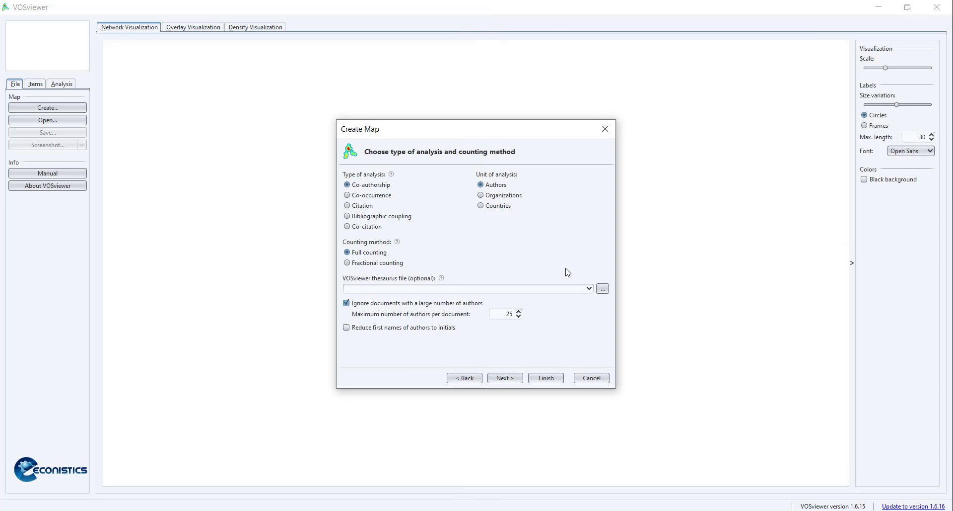
# Browse to round 1 and set vocabulary.txt as the thesaurus file.
pyautogui.click(602, 287)
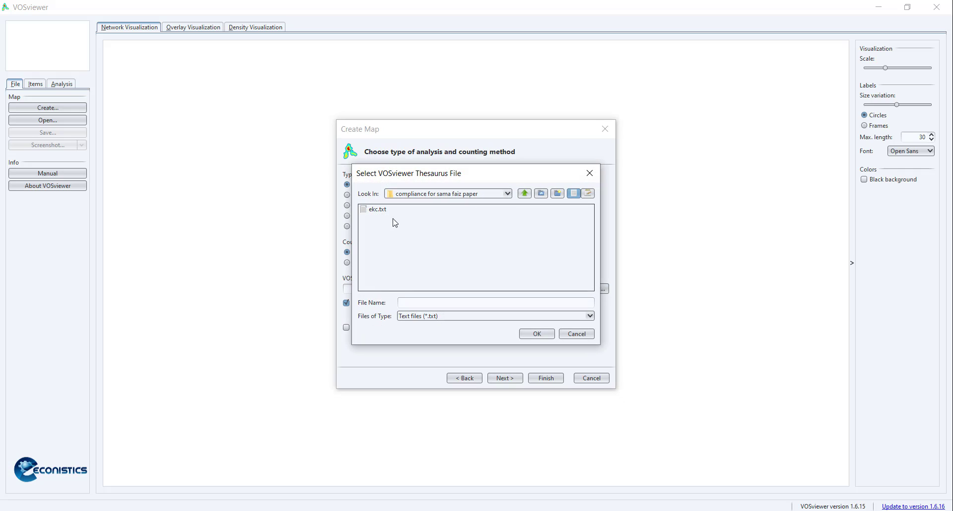
pyautogui.click(524, 193)
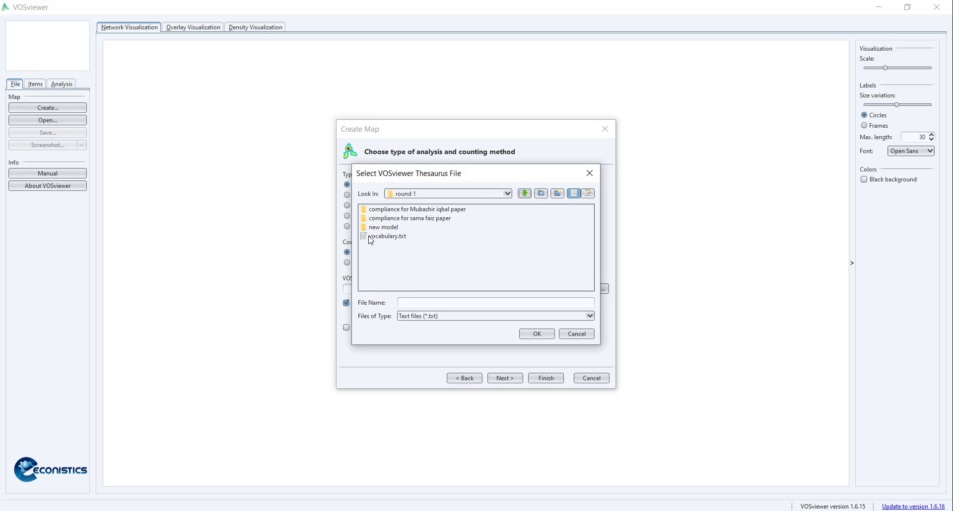
pyautogui.click(536, 333)
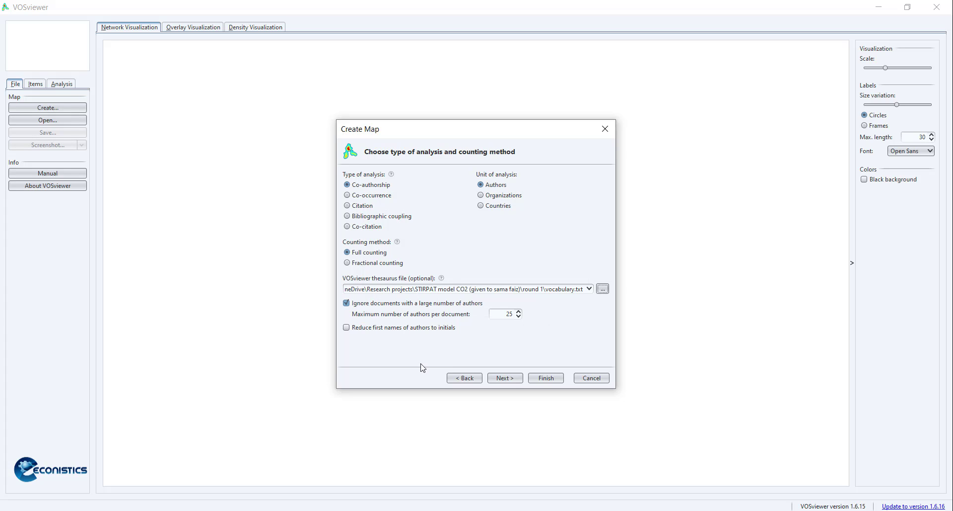
pyautogui.moveTo(518, 246)
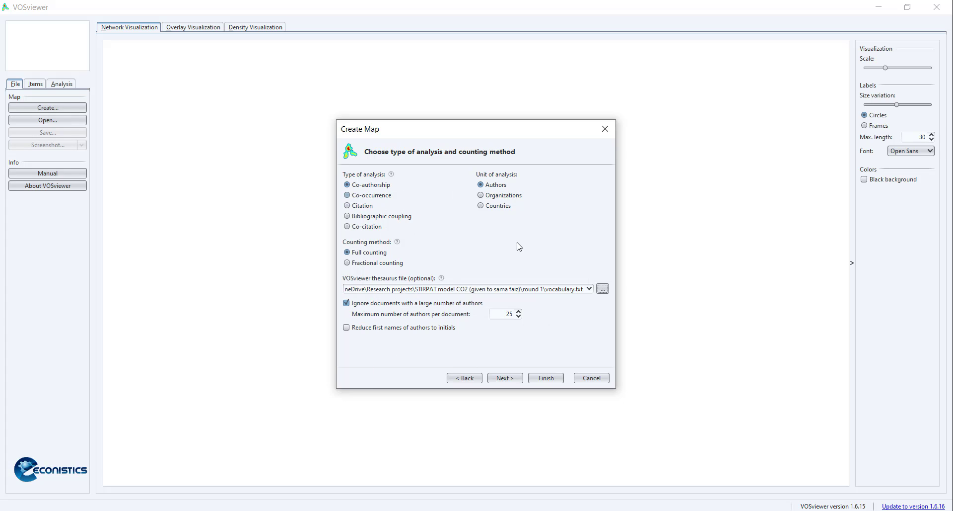
pyautogui.moveTo(505, 378)
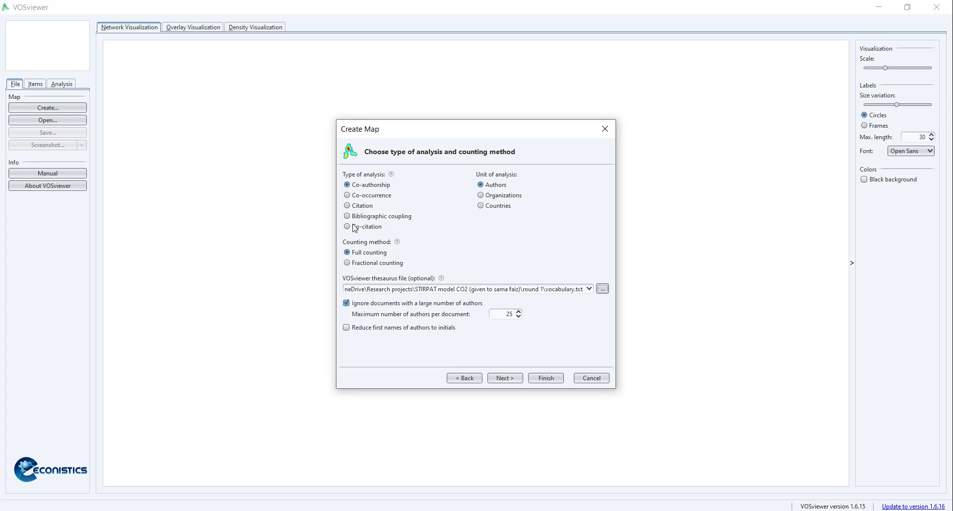
# Cycle through co-authorship, citation and bibliographic coupling, then keep co-occurrence of all keywords and continue.
pyautogui.click(504, 378)
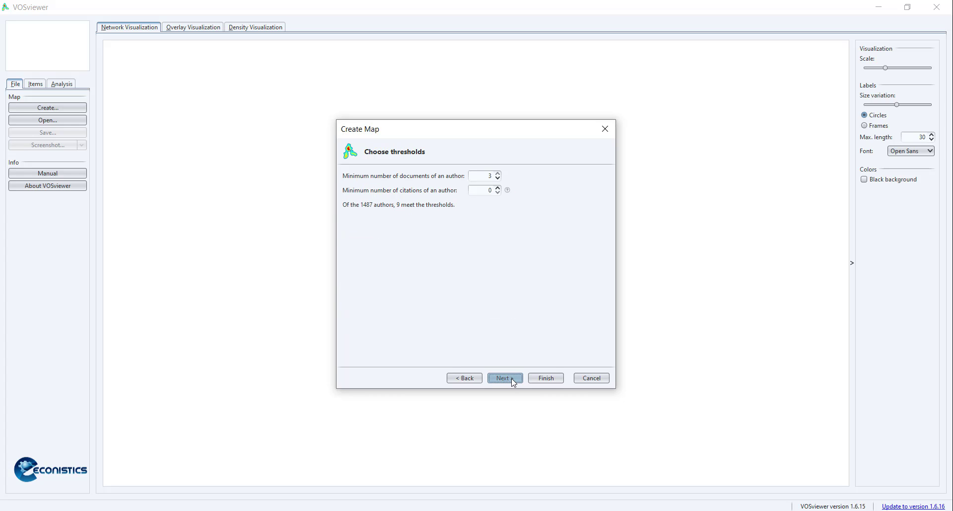
pyautogui.moveTo(448, 231)
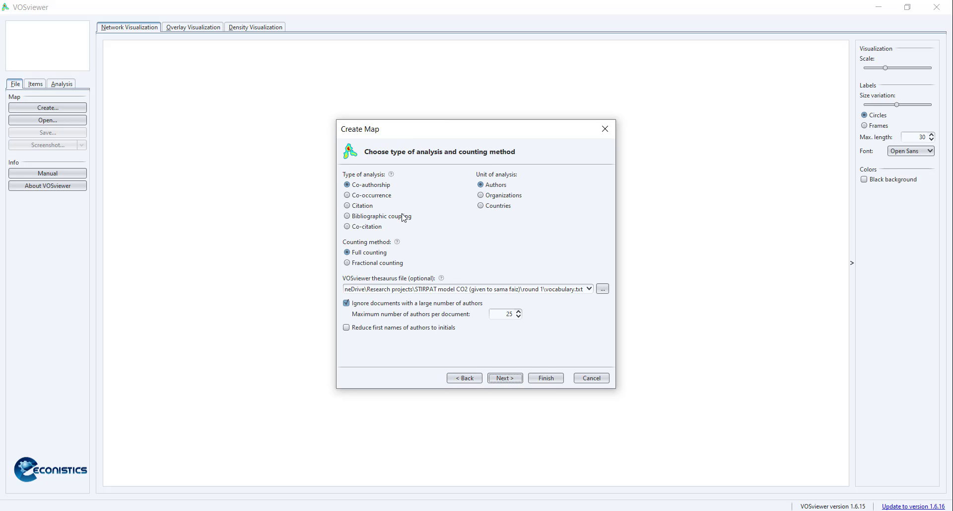
pyautogui.click(348, 195)
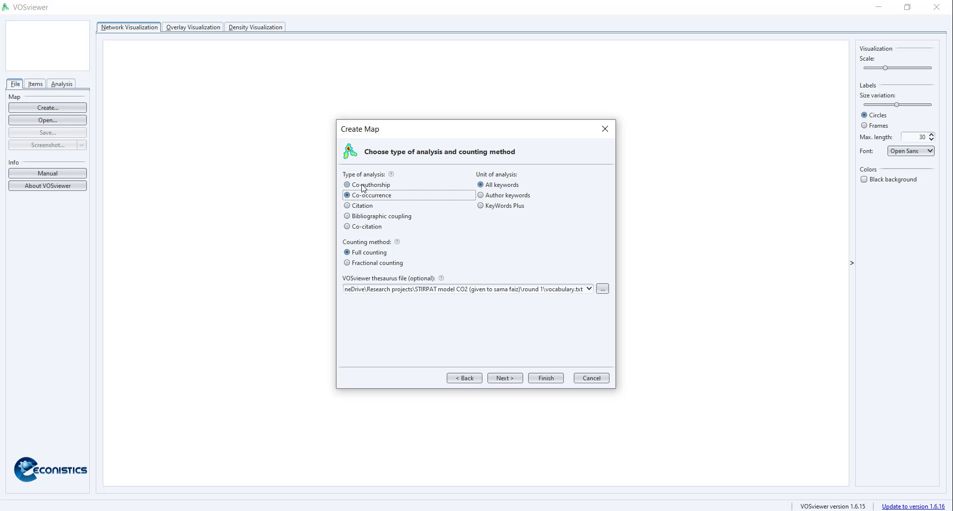
pyautogui.click(348, 184)
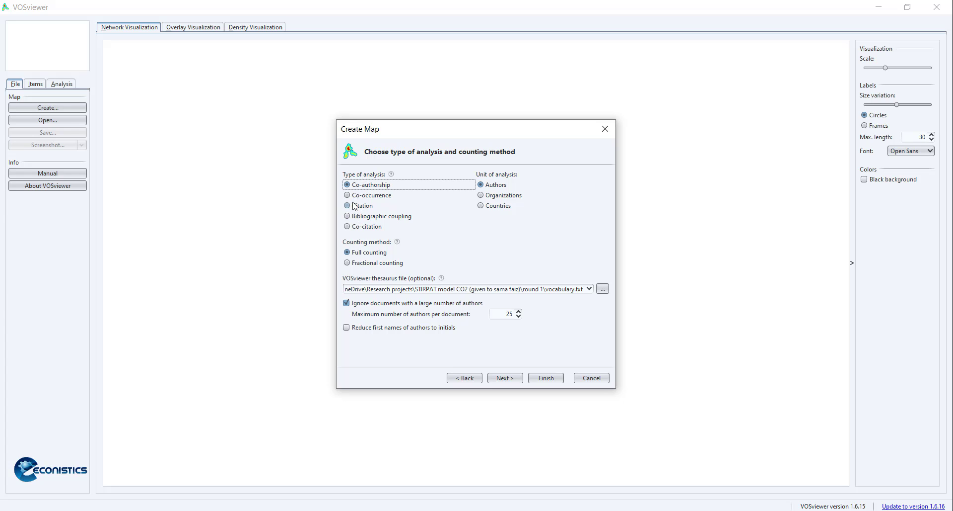
pyautogui.click(348, 205)
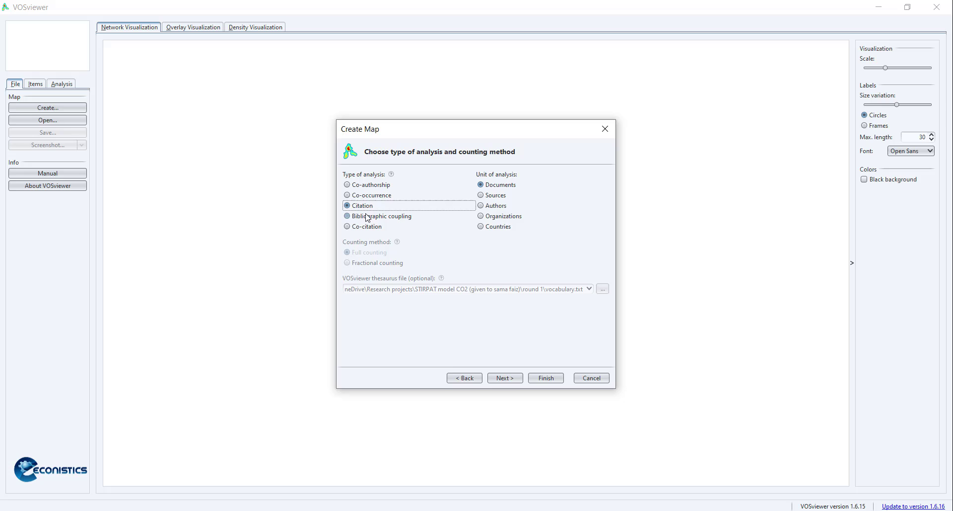
pyautogui.click(347, 226)
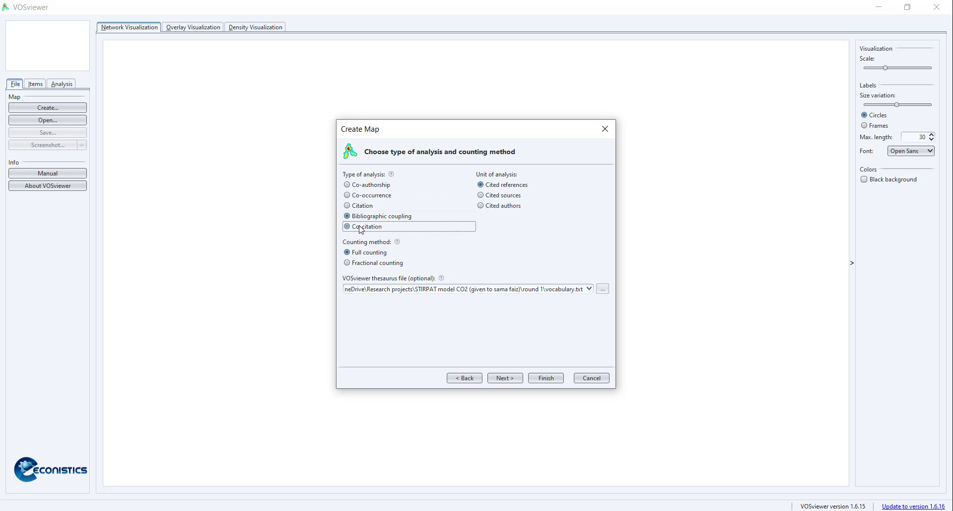
pyautogui.click(348, 194)
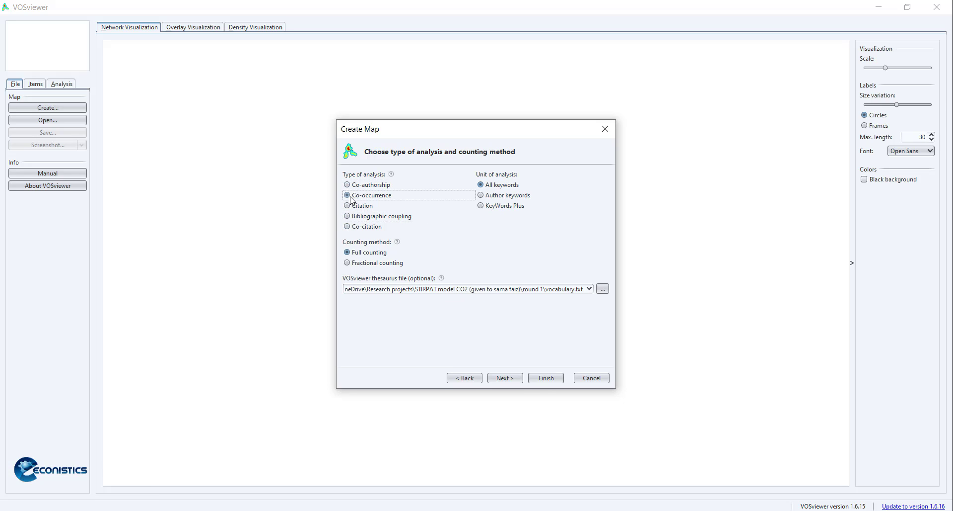
pyautogui.click(504, 377)
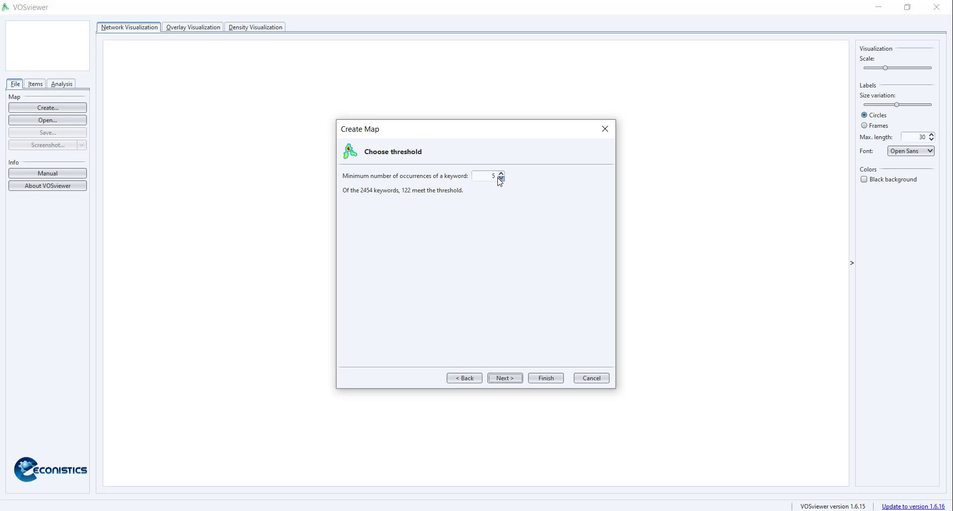
pyautogui.moveTo(504, 352)
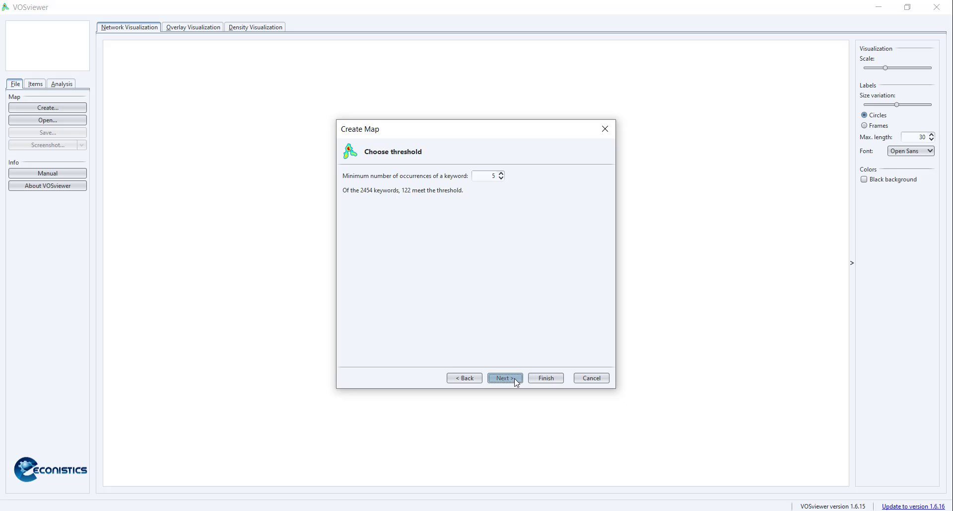
# Accept the minimum occurrence threshold of 5 and keep all 122 keywords.
pyautogui.click(505, 378)
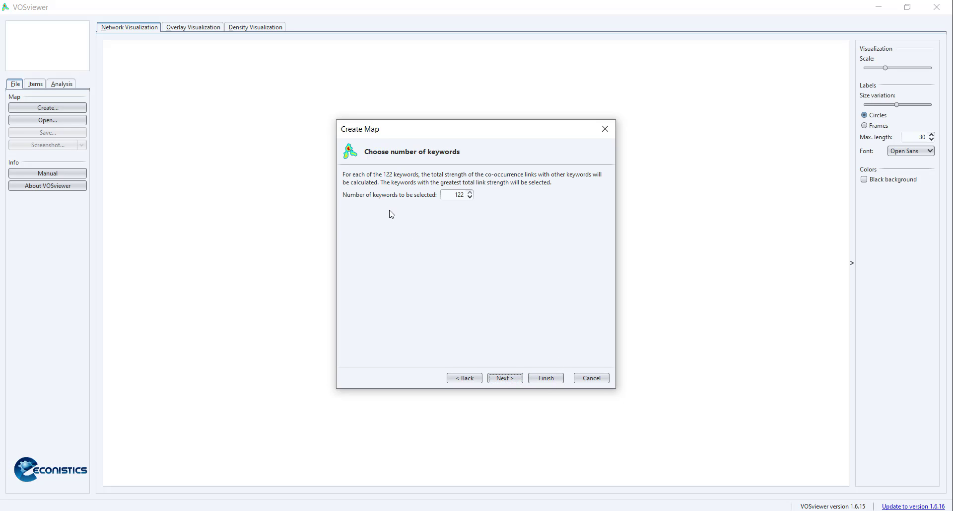
pyautogui.moveTo(460, 208)
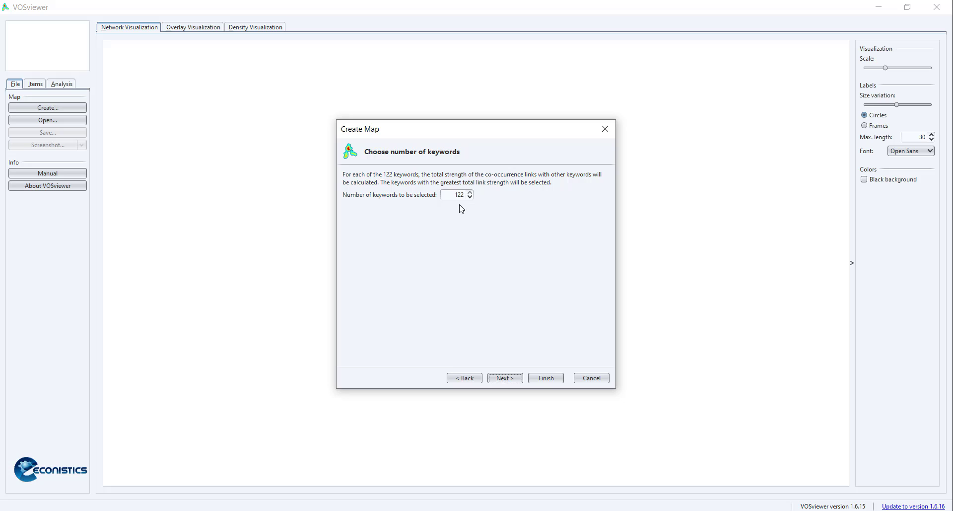
pyautogui.moveTo(223, 236)
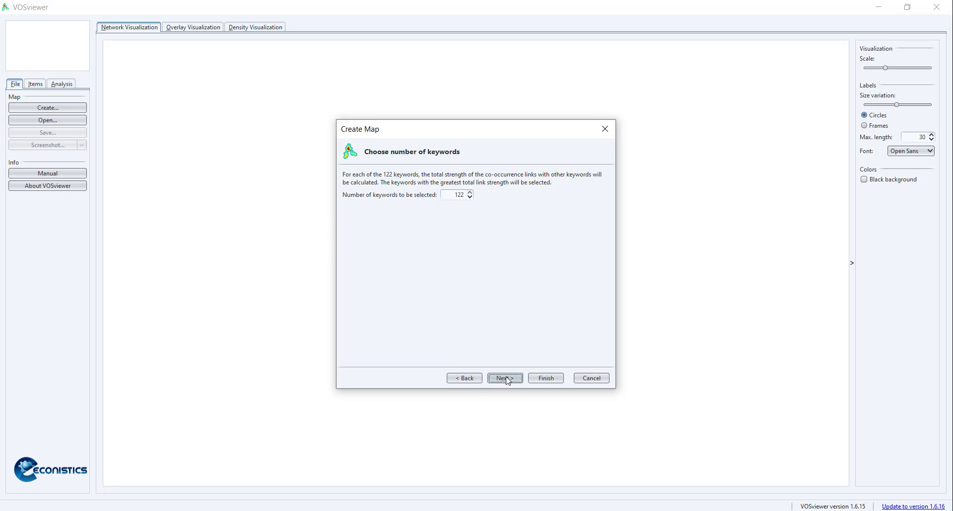
pyautogui.click(505, 378)
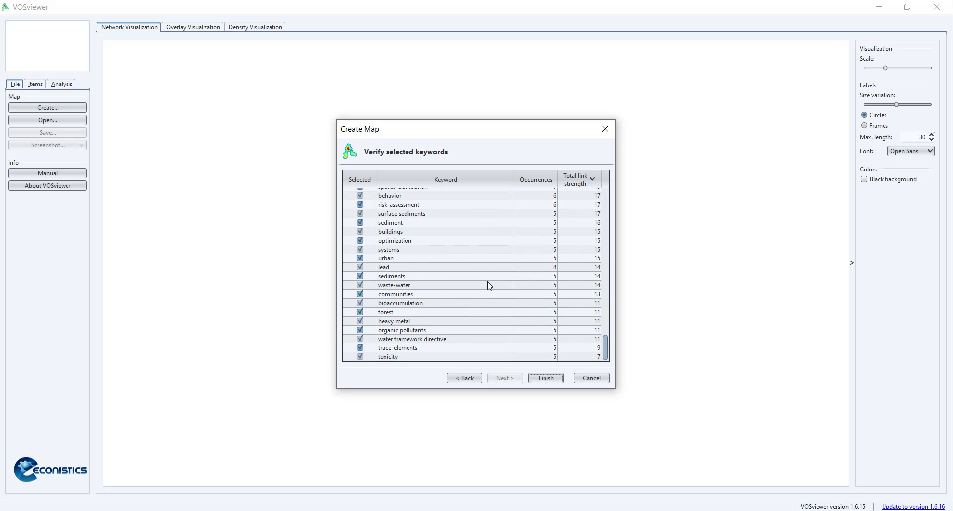
pyautogui.moveTo(665, 311)
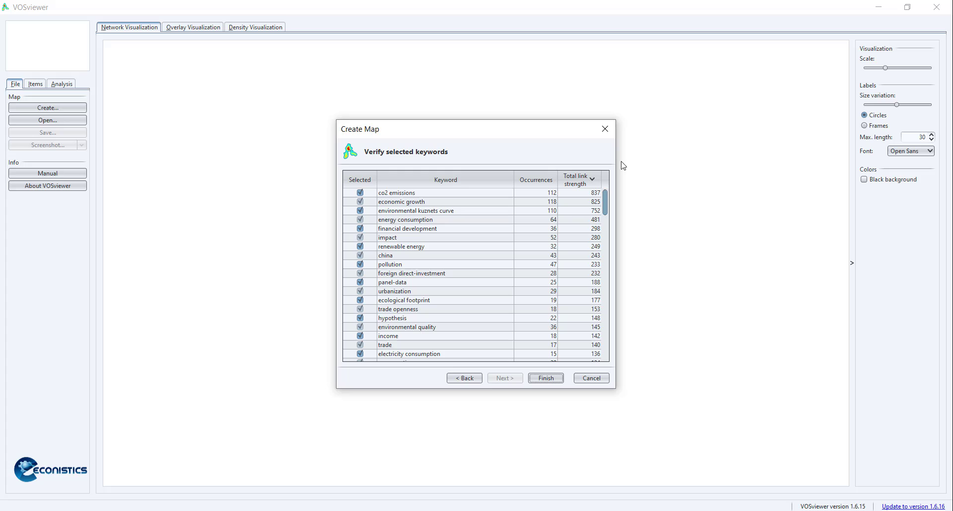
# Deselect china, panel-data, nexus, time-series and panel in the verify list, then finish to build the map.
pyautogui.click(359, 255)
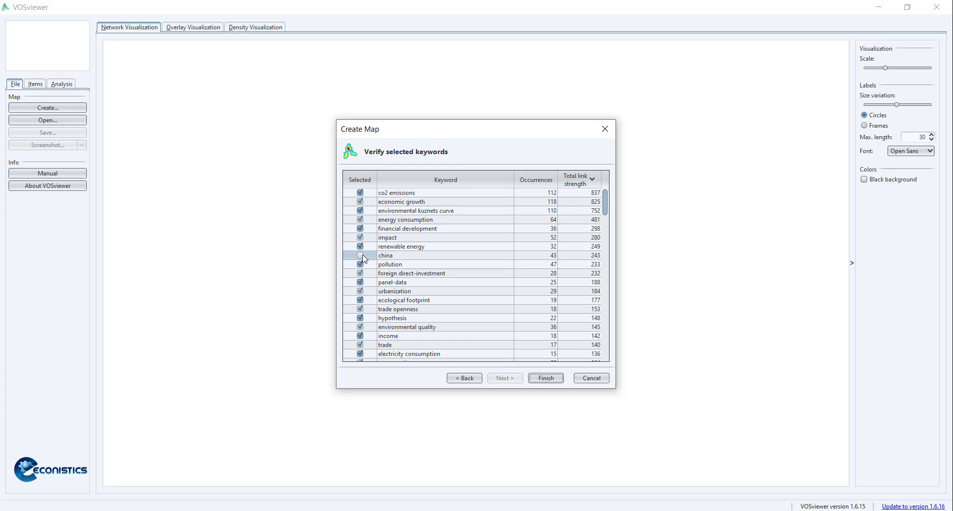
pyautogui.click(360, 255)
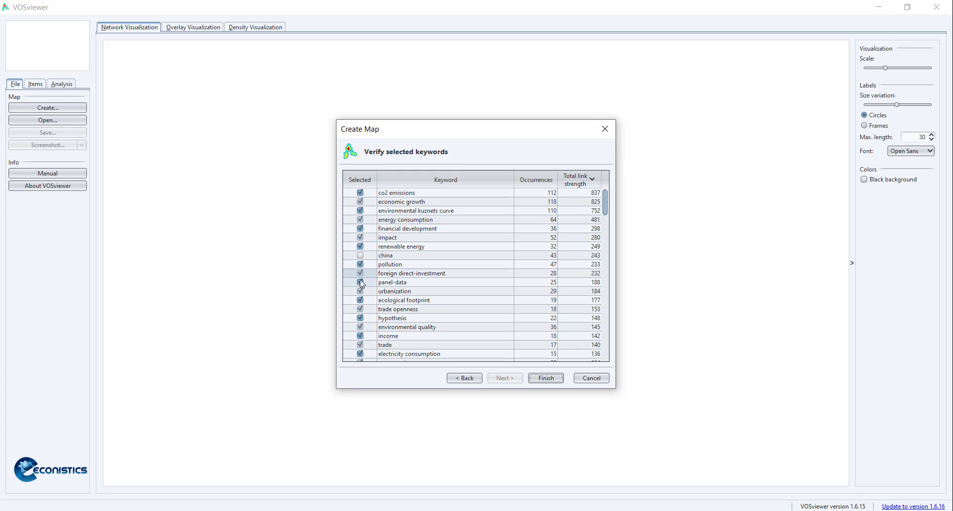
pyautogui.click(359, 281)
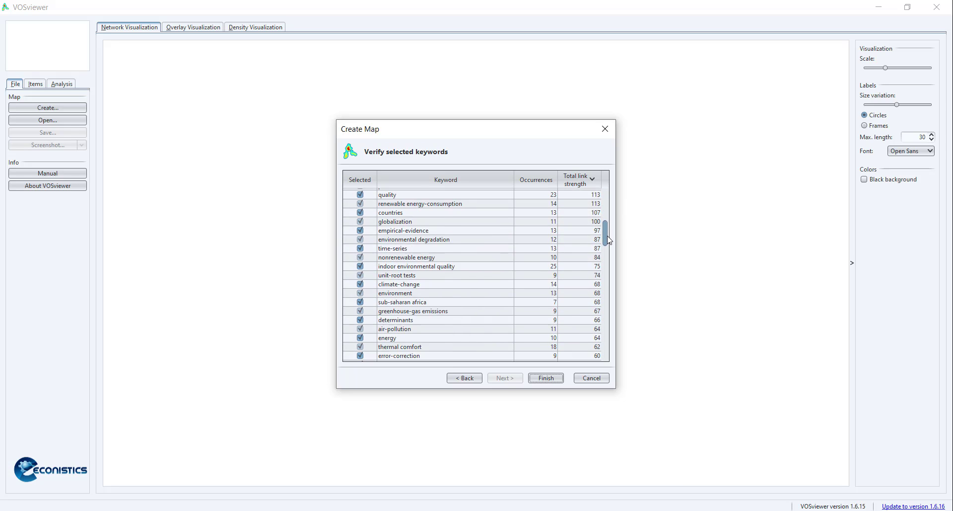
pyautogui.scroll(-3)
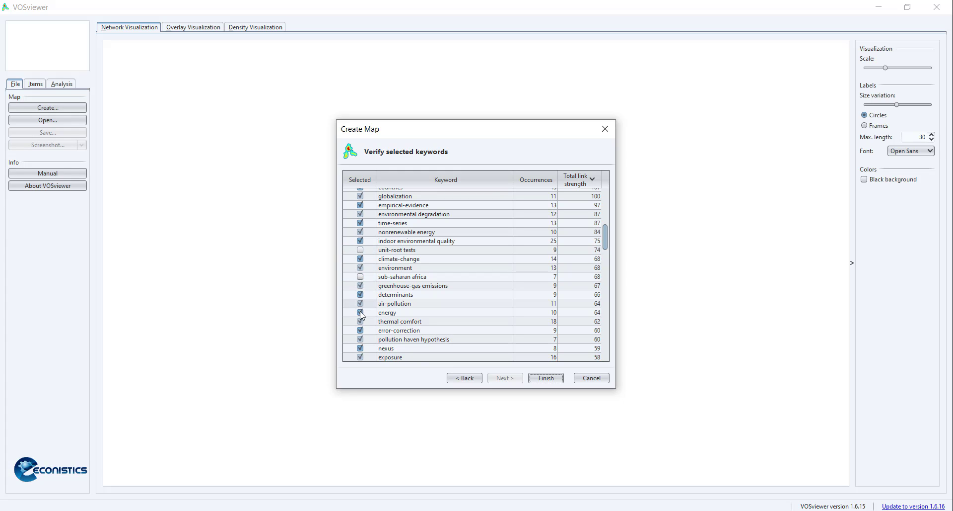
pyautogui.click(360, 348)
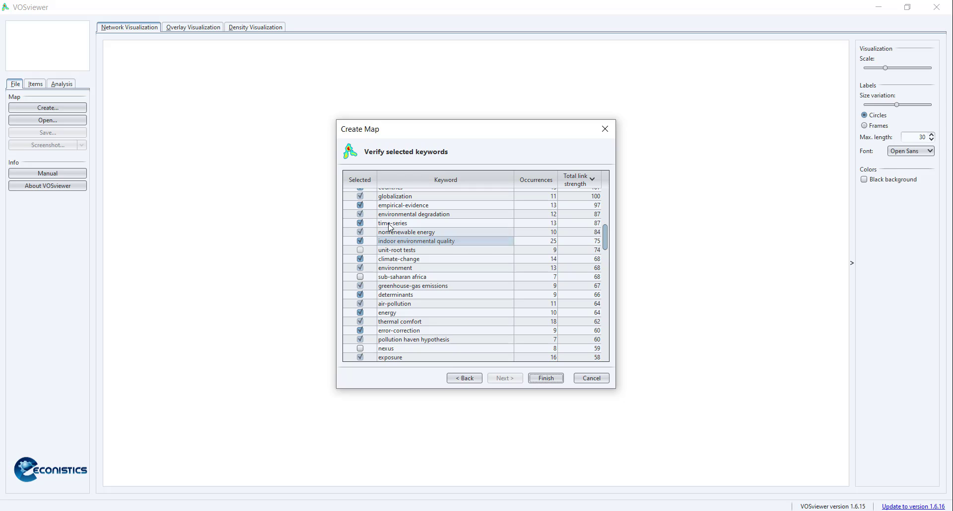
pyautogui.click(360, 222)
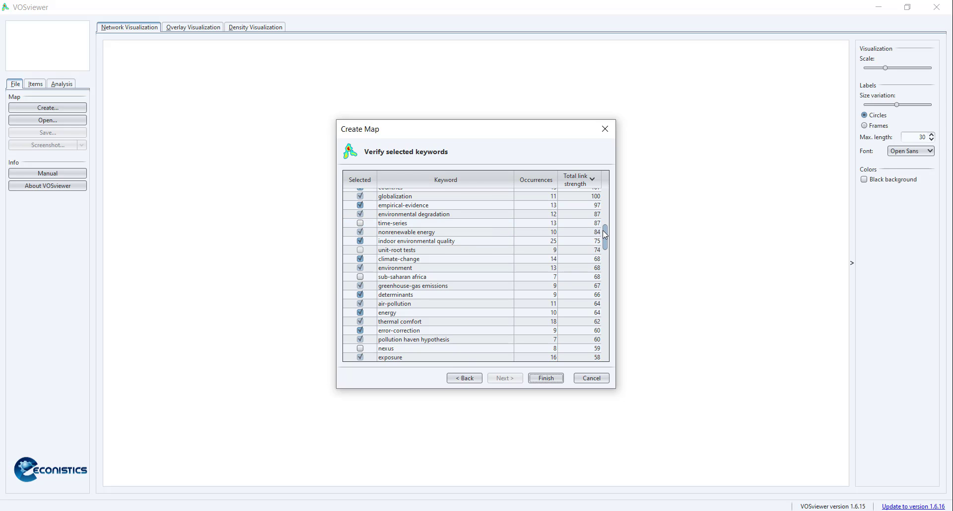
pyautogui.scroll(-3)
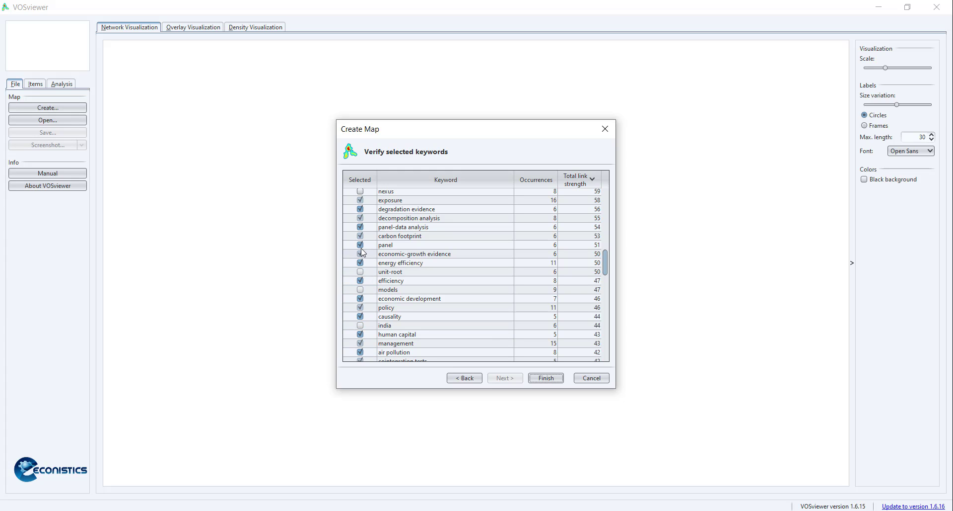
pyautogui.click(360, 244)
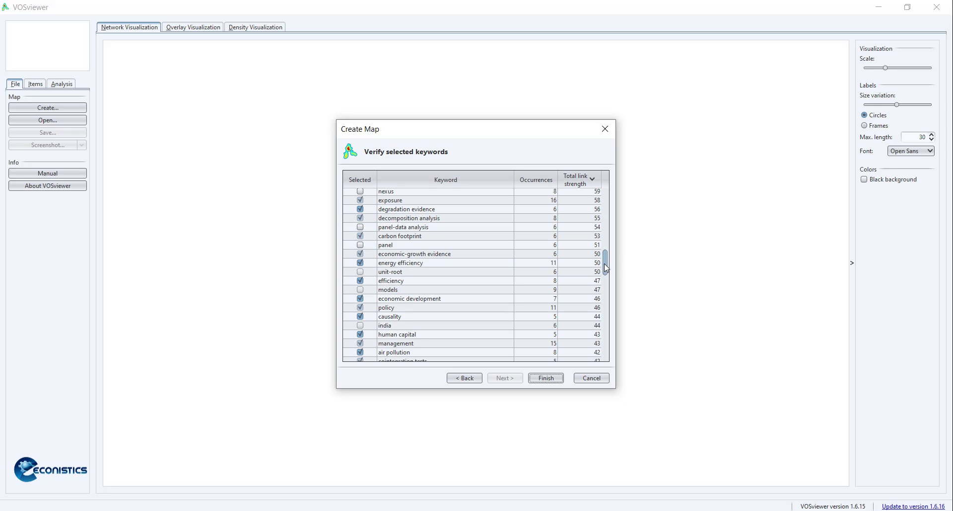
pyautogui.scroll(-3)
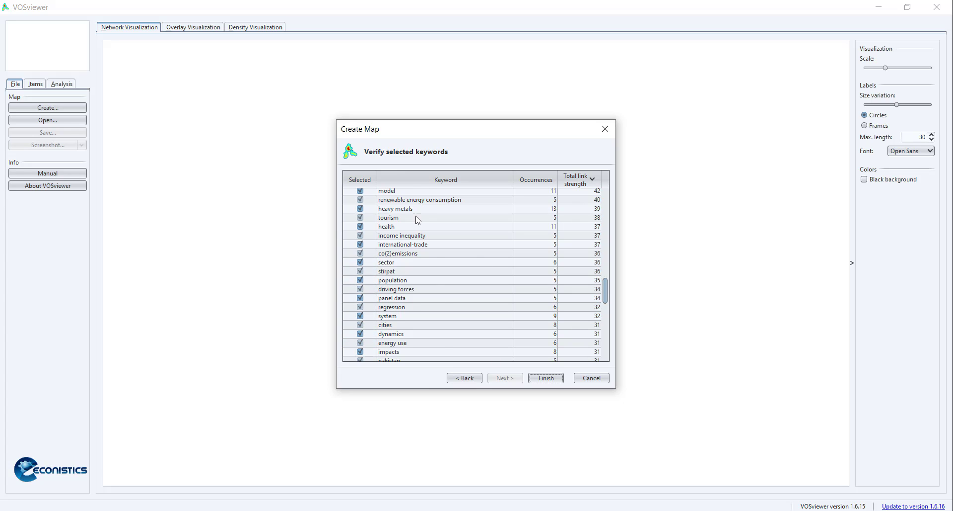
pyautogui.moveTo(545, 378)
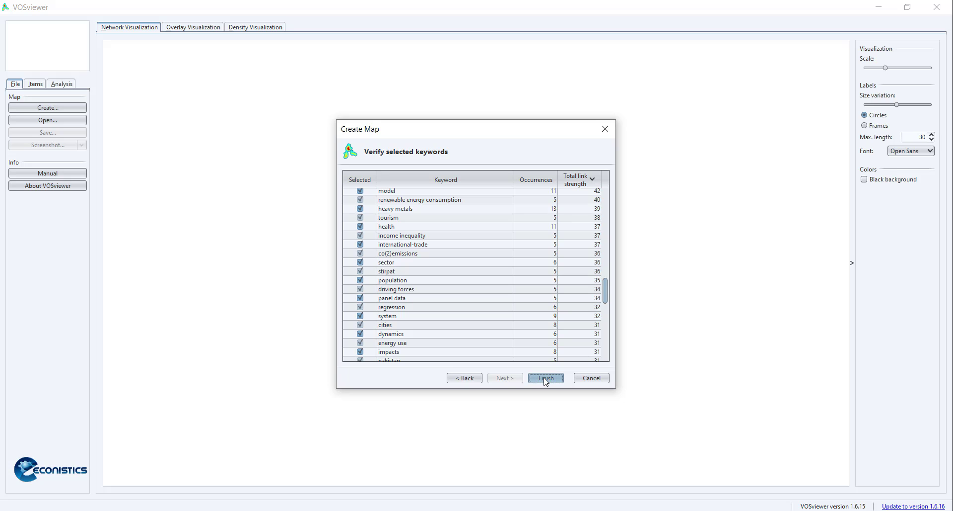
pyautogui.click(545, 377)
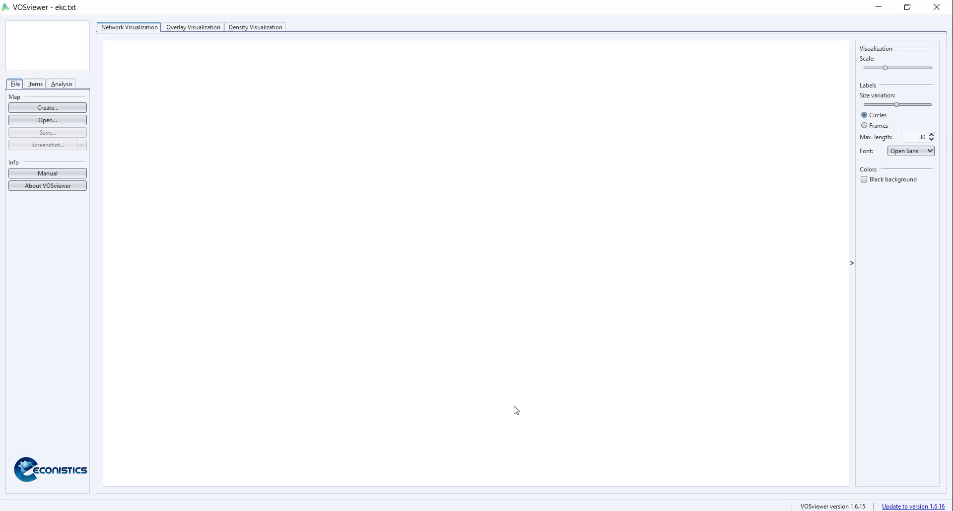
# Browse the 111 keywords grouped by cluster in the Items list.
pyautogui.click(48, 121)
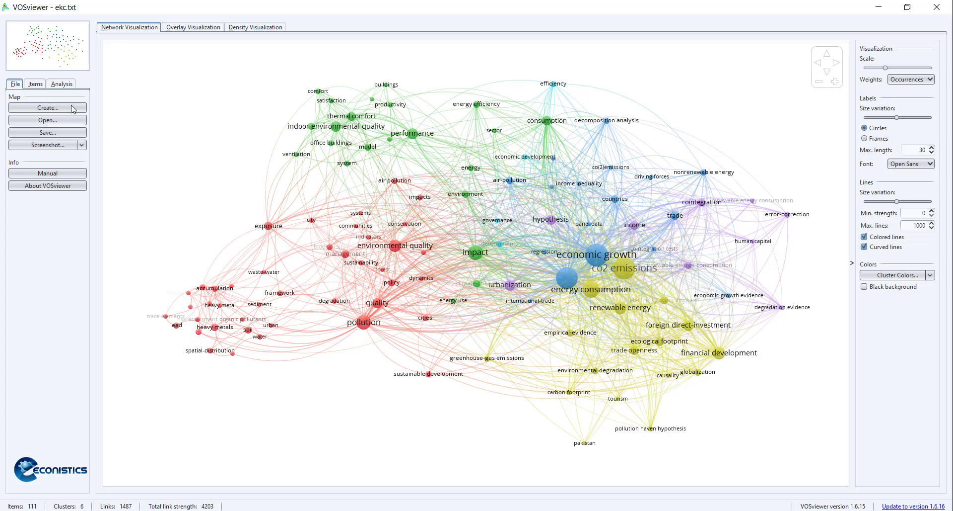
pyautogui.click(35, 83)
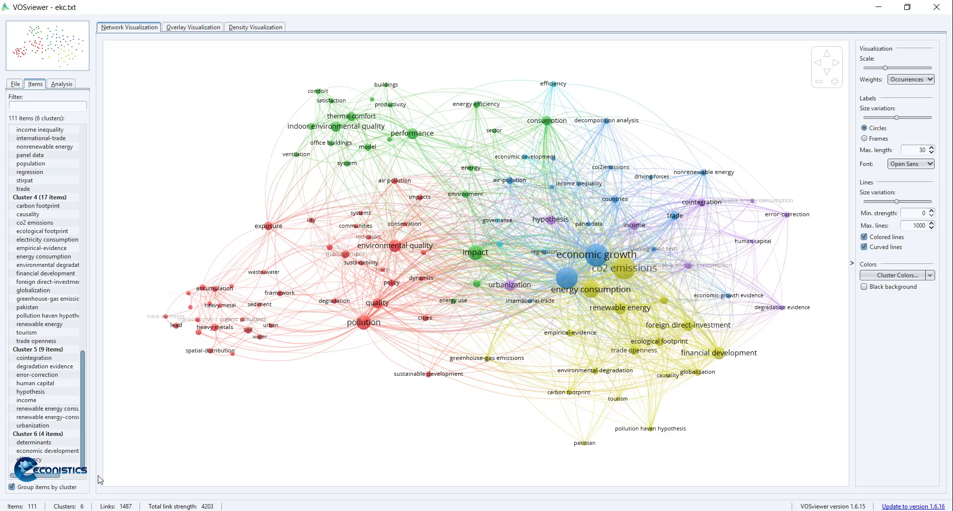
pyautogui.moveTo(502, 480)
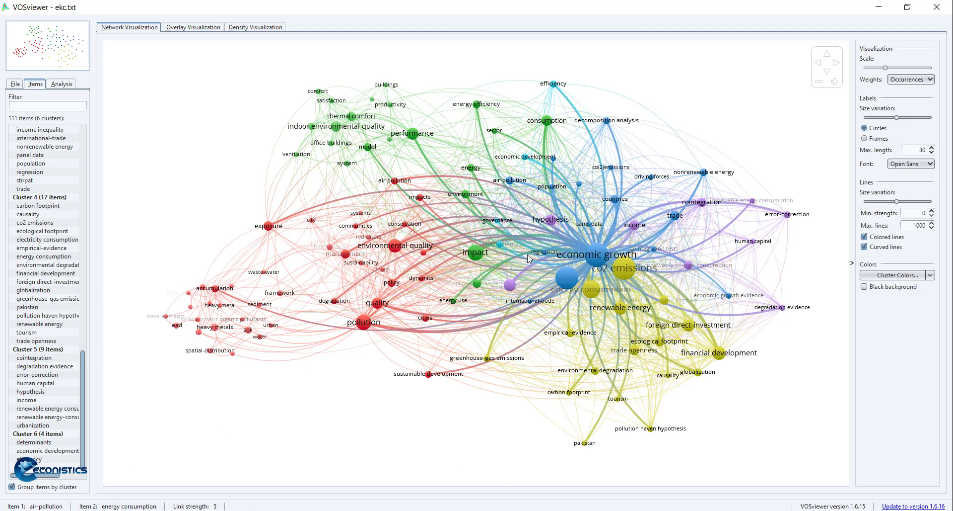
pyautogui.click(475, 253)
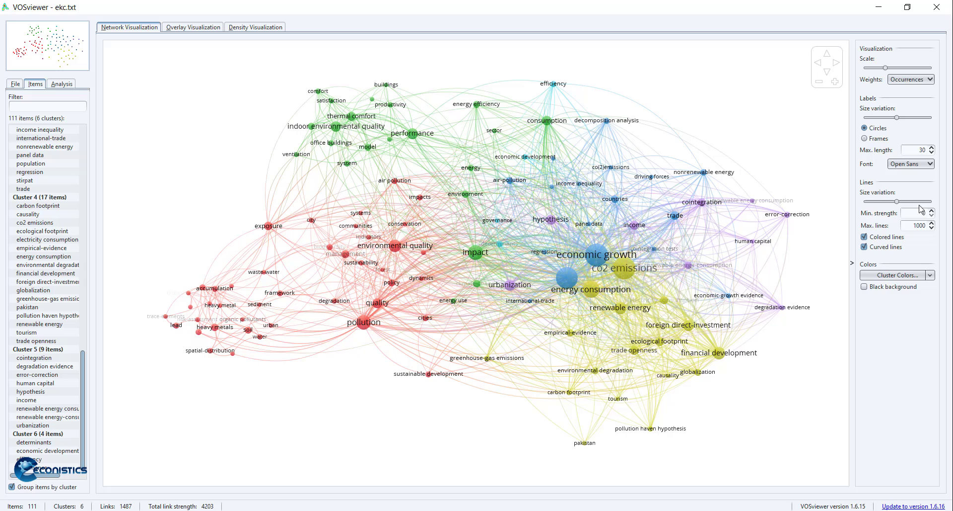
pyautogui.click(550, 218)
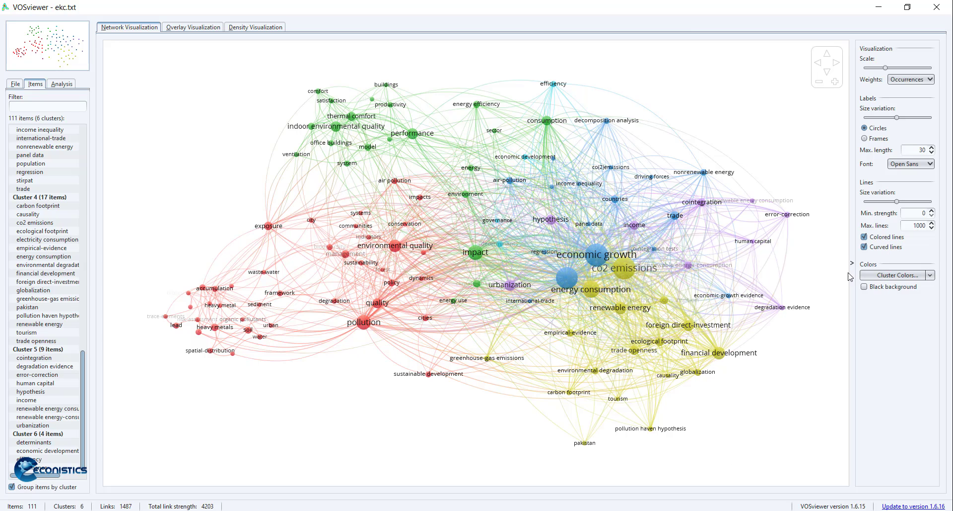
# Review the Cluster Colors settings without changes and return to the File options.
pyautogui.click(897, 275)
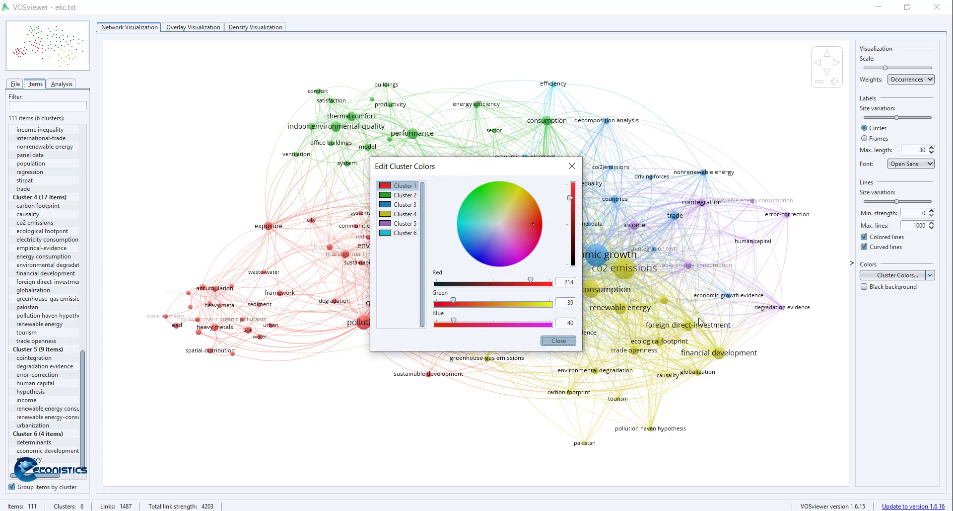
pyautogui.click(556, 339)
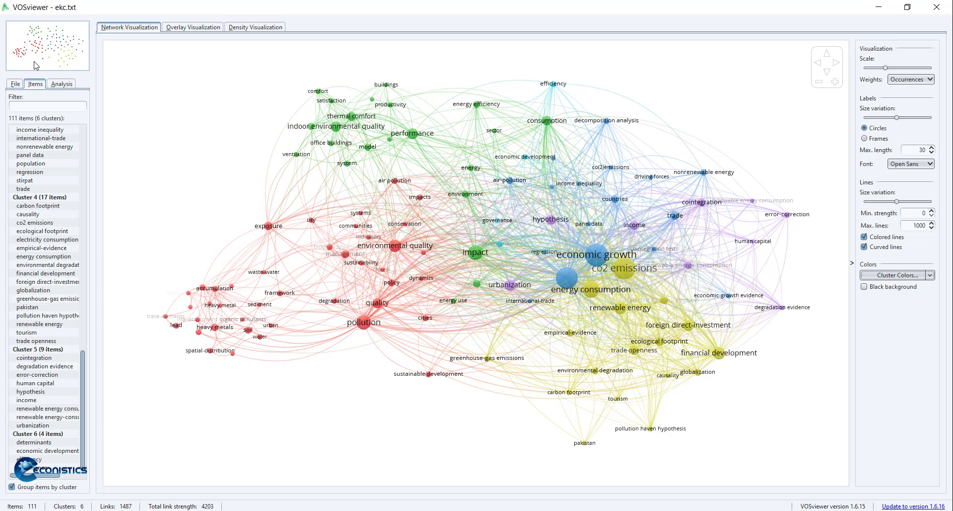
pyautogui.click(14, 83)
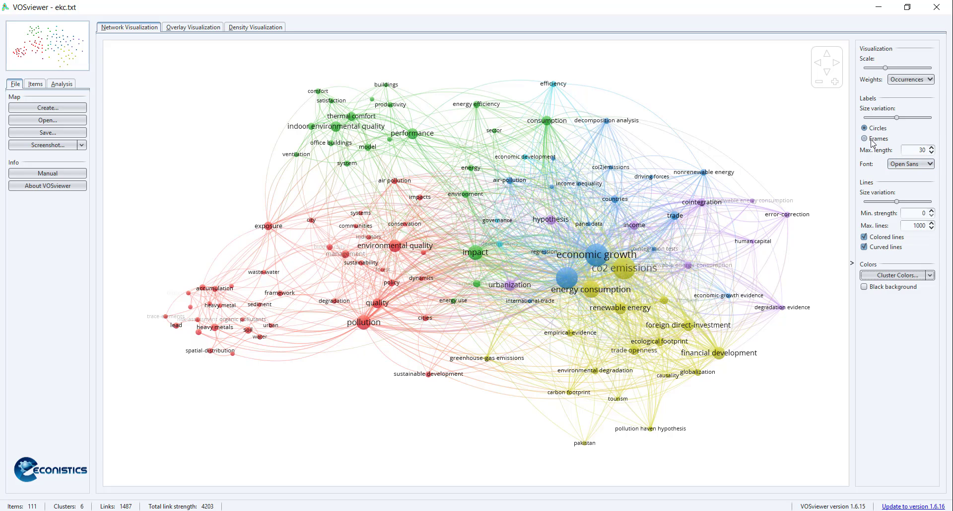
# Draw keyword labels in coloured frames and increase label size variation by occurrence.
pyautogui.click(865, 139)
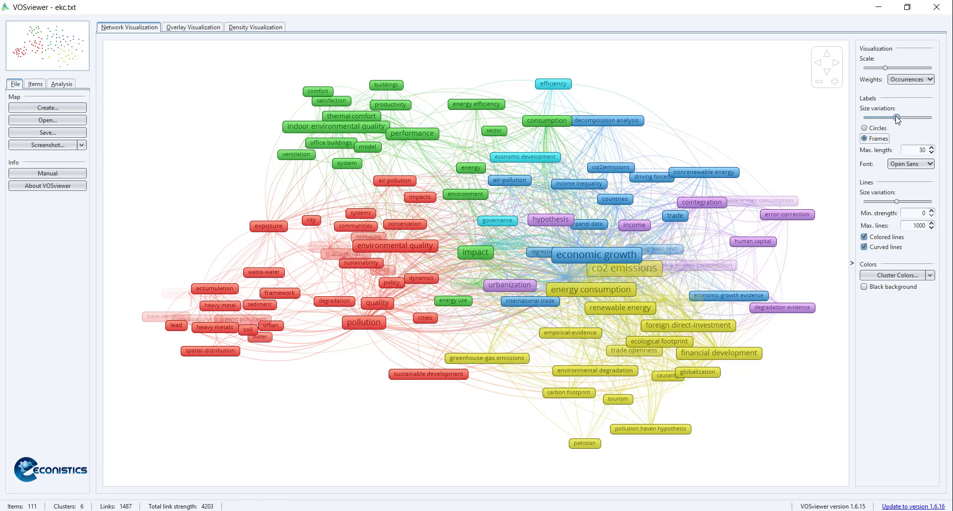
pyautogui.click(596, 255)
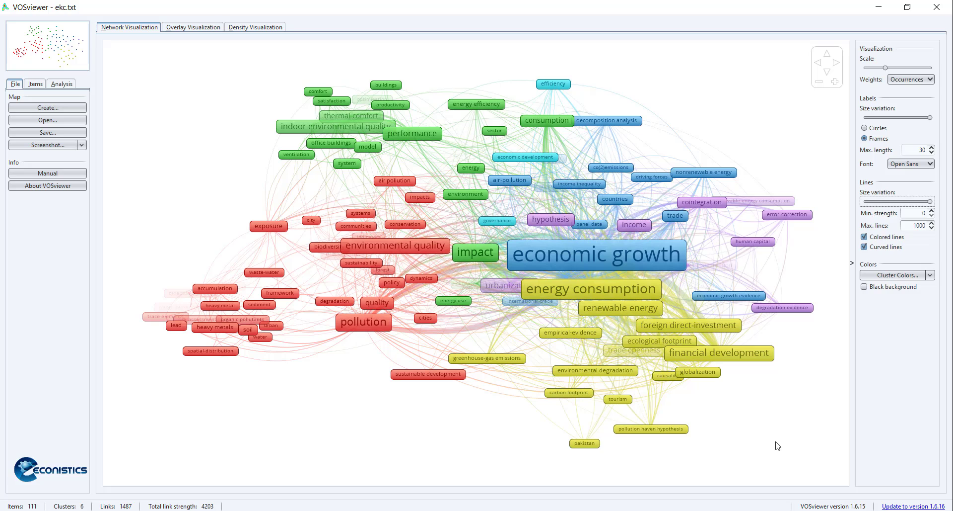
pyautogui.moveTo(322, 364)
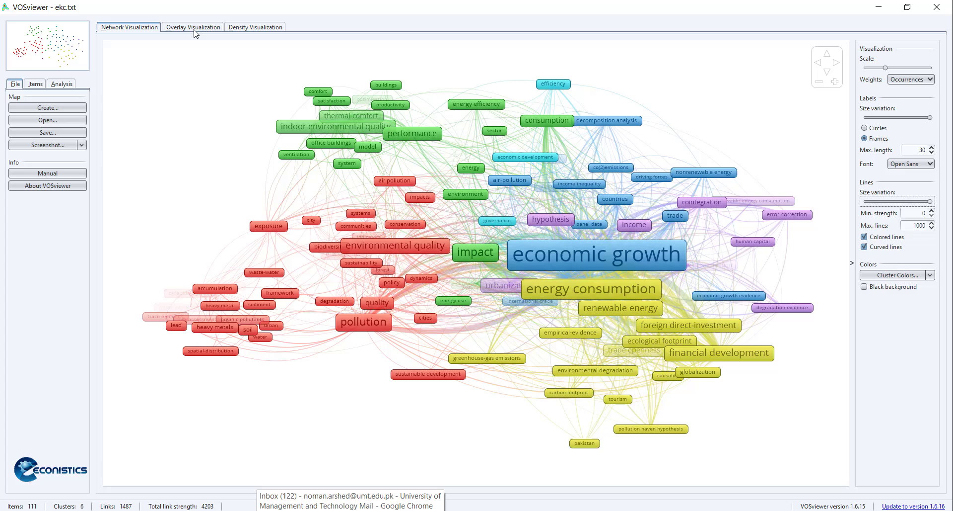
# View the overlay and density visualizations, then return to the cluster-coloured network view.
pyautogui.click(192, 27)
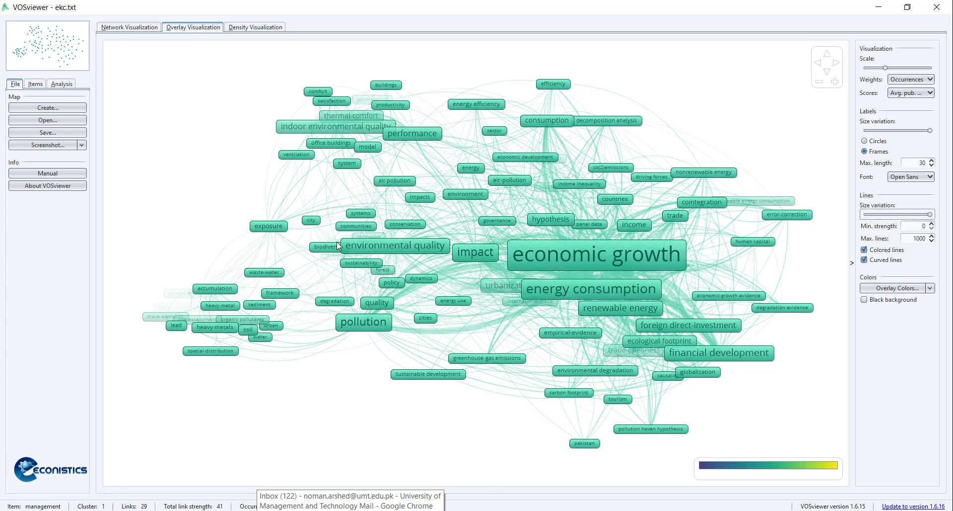
pyautogui.click(256, 27)
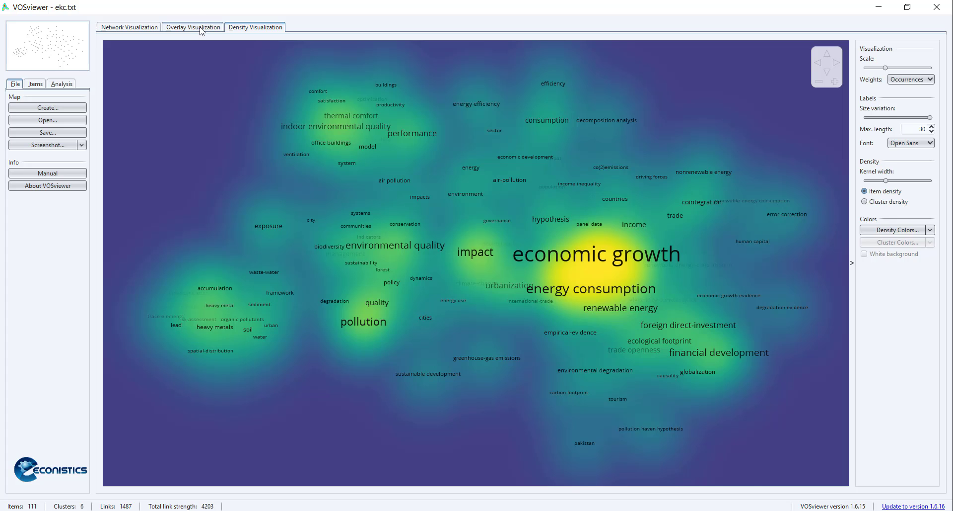
pyautogui.click(192, 27)
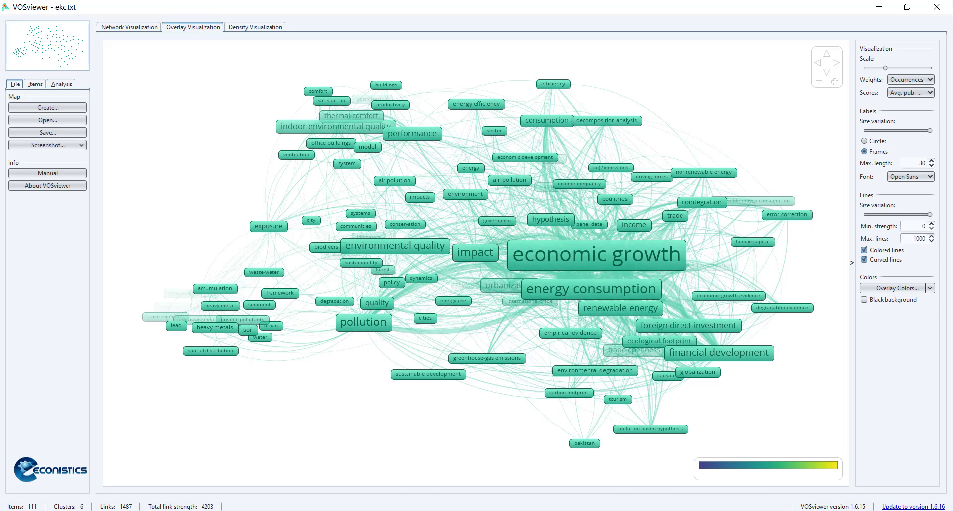
pyautogui.moveTo(725, 247)
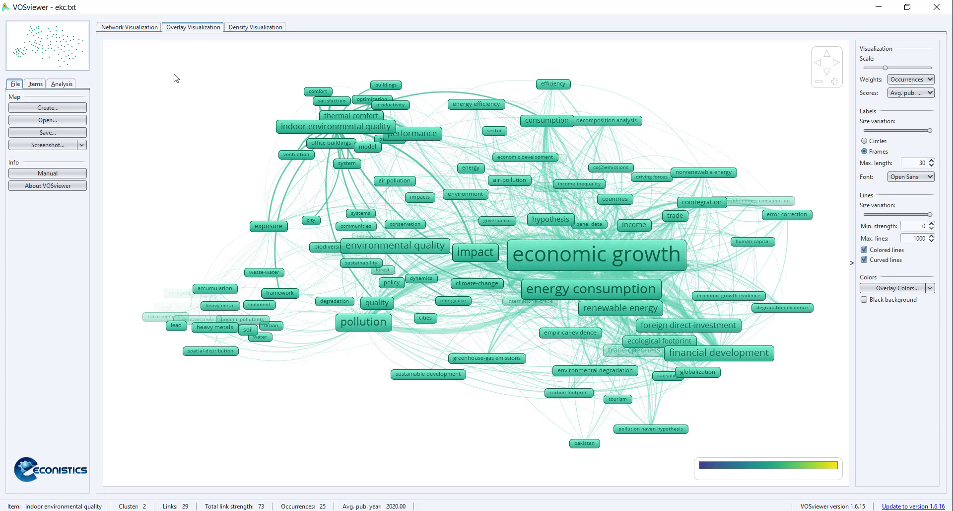
pyautogui.click(128, 26)
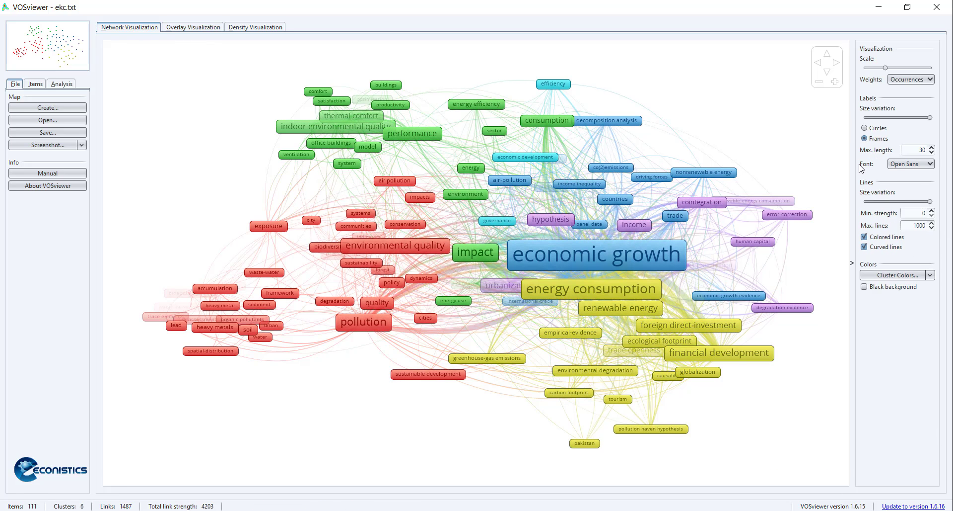
# Set the normalization method to No normalization and update the clustering, yielding 42 clusters.
pyautogui.click(911, 79)
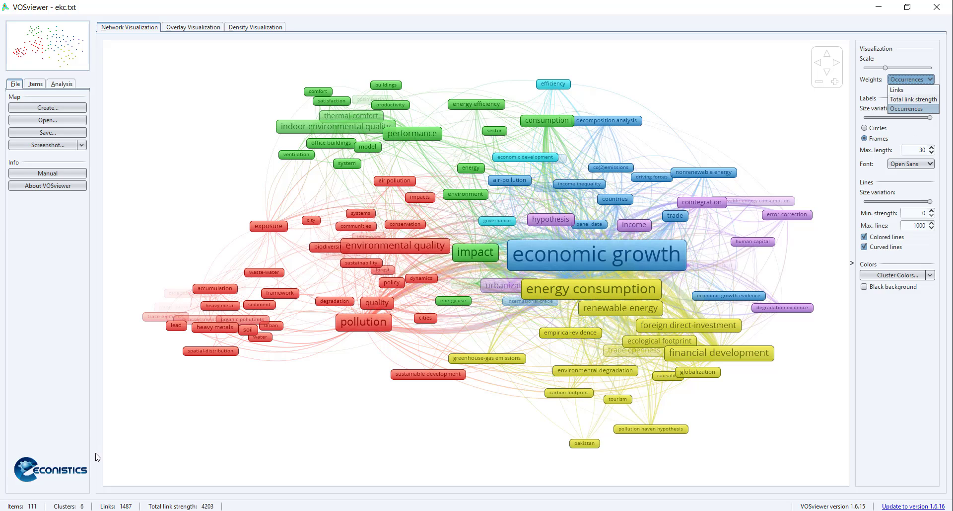
pyautogui.click(61, 83)
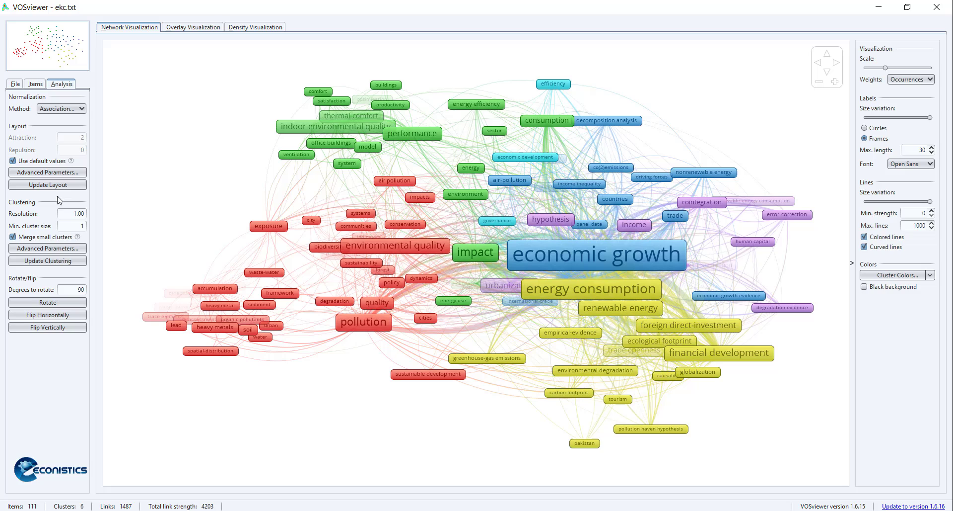
pyautogui.click(61, 109)
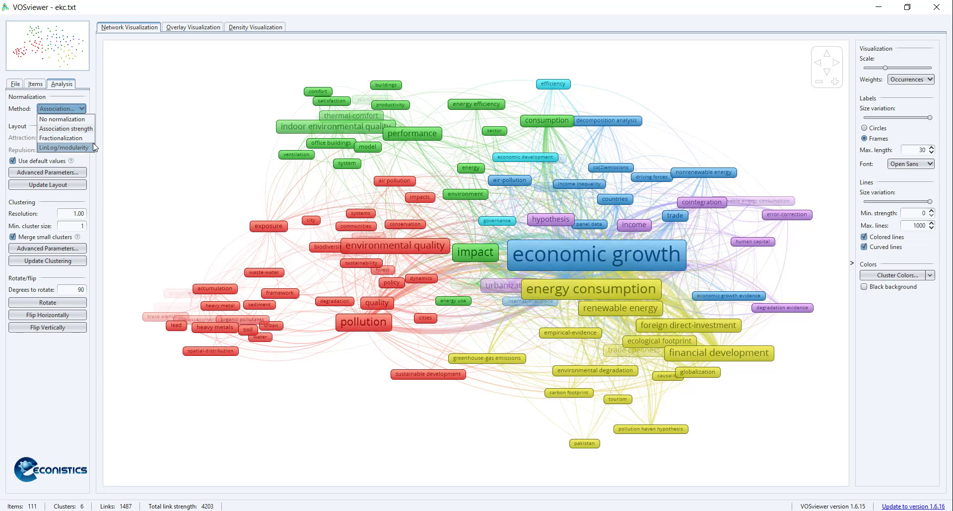
pyautogui.moveTo(67, 128)
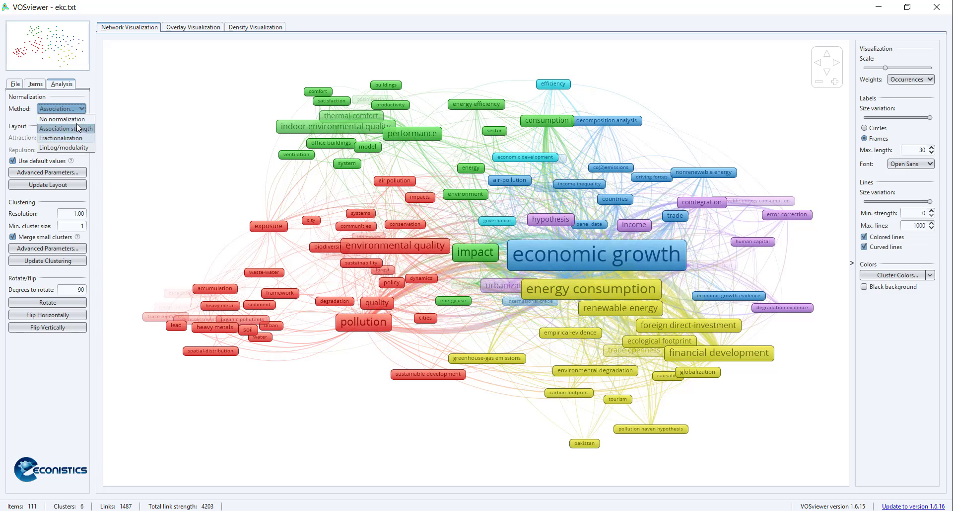
pyautogui.click(61, 118)
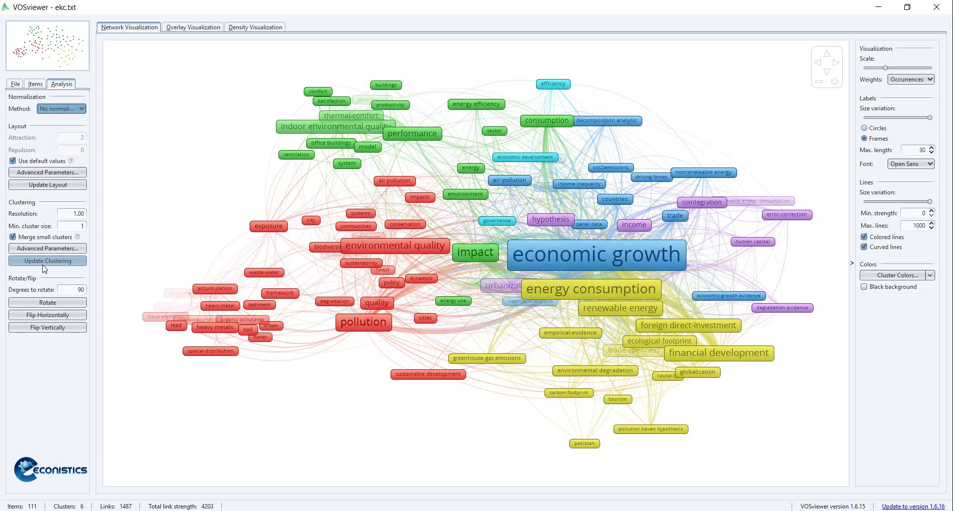
pyautogui.click(47, 260)
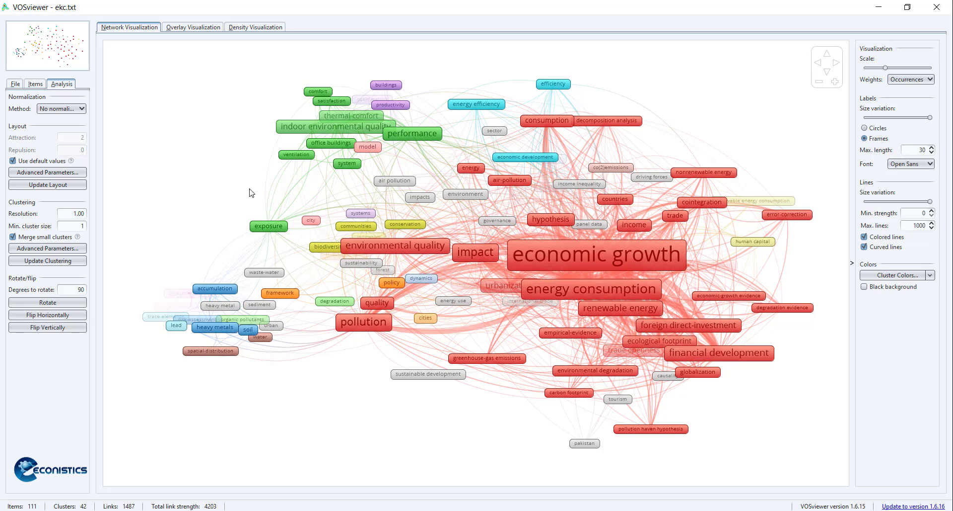
pyautogui.moveTo(18, 85)
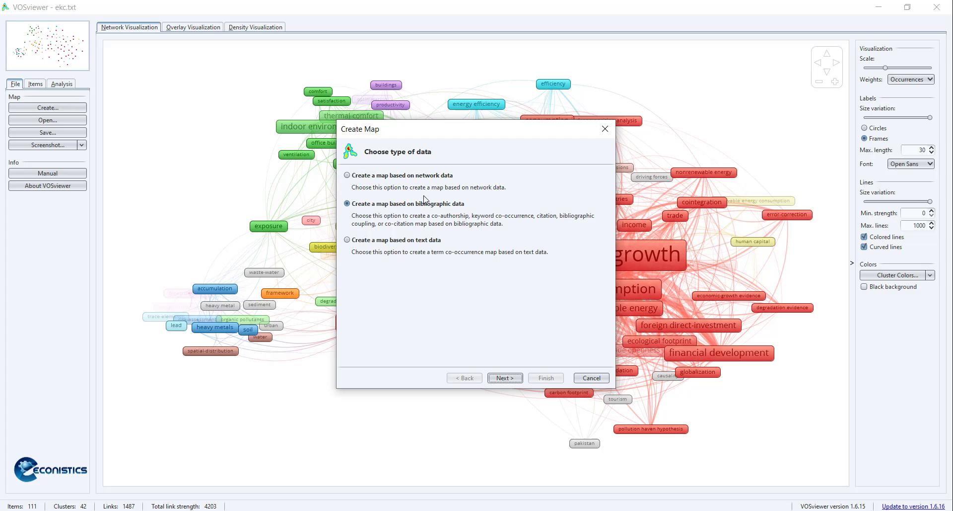
# Start a bibliographic-database map using citation analysis with countries as the unit.
pyautogui.click(505, 378)
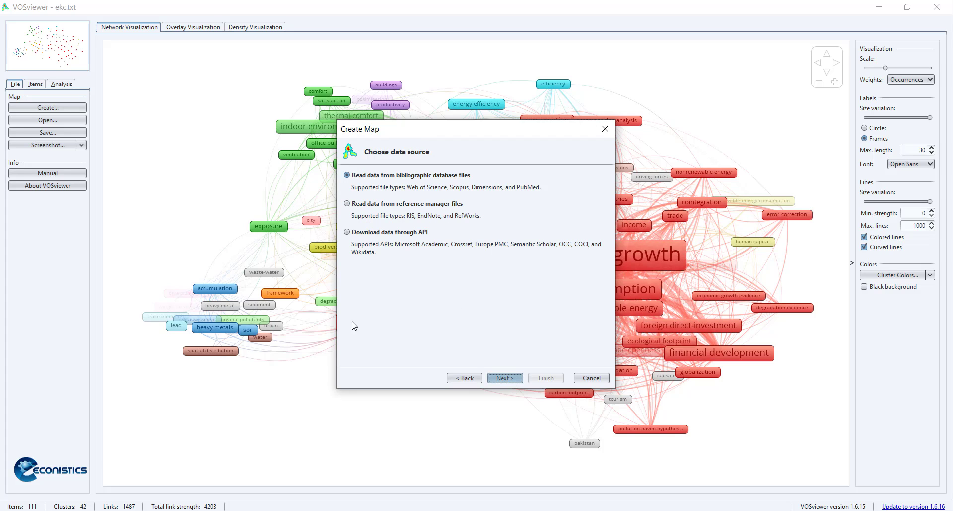
pyautogui.moveTo(505, 378)
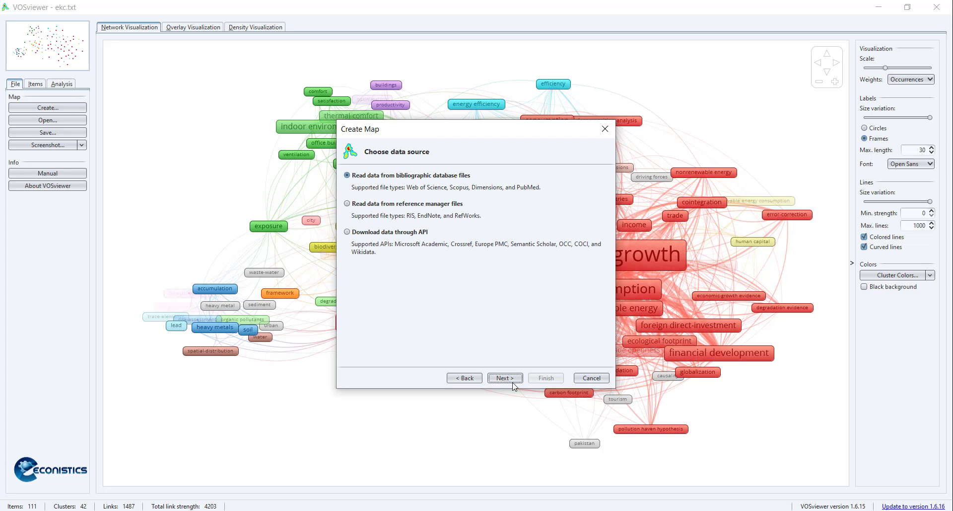
pyautogui.click(505, 377)
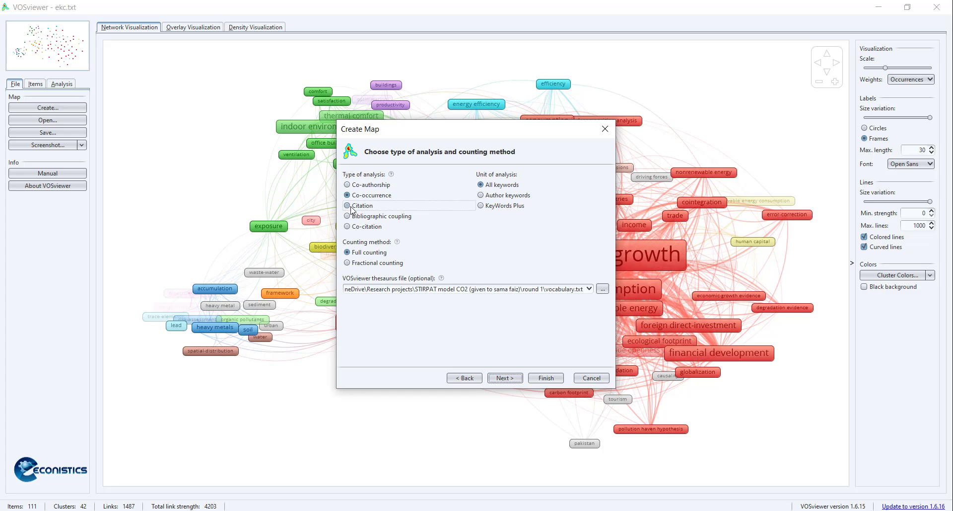
pyautogui.click(347, 206)
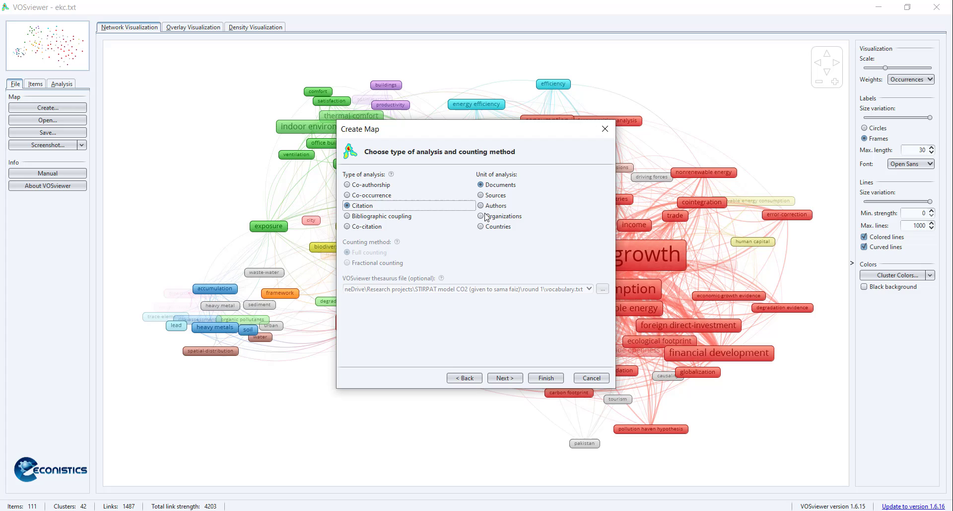
pyautogui.click(481, 205)
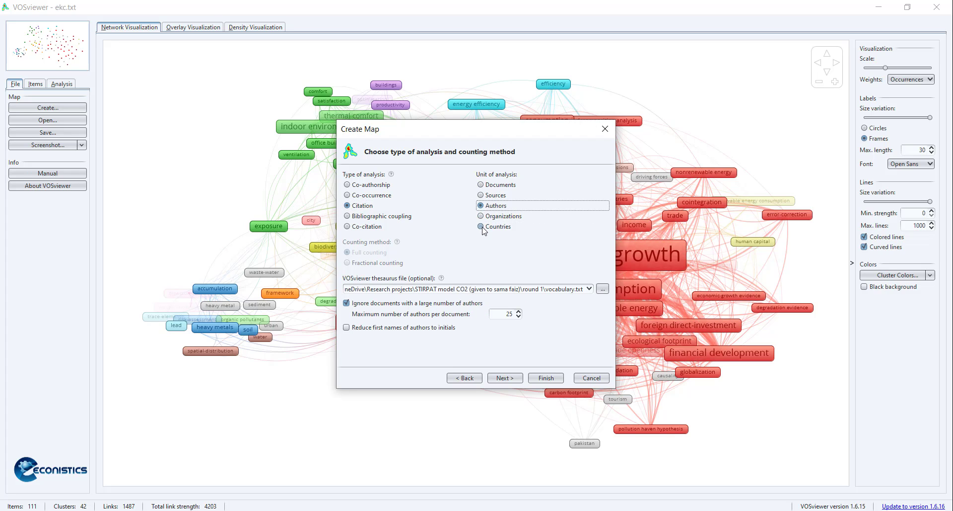
pyautogui.click(504, 377)
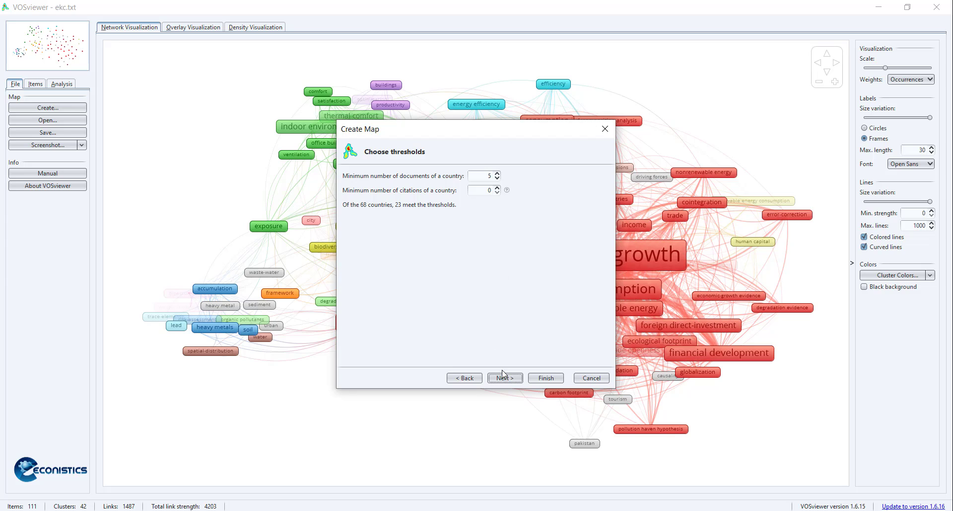
# Keep all 23 countries with at least five documents and finish building the map.
pyautogui.click(504, 377)
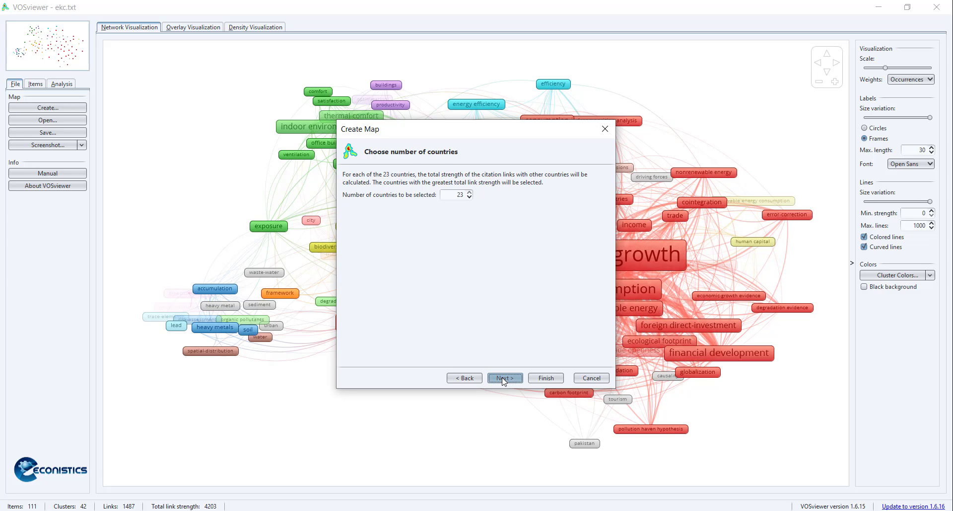
pyautogui.click(504, 377)
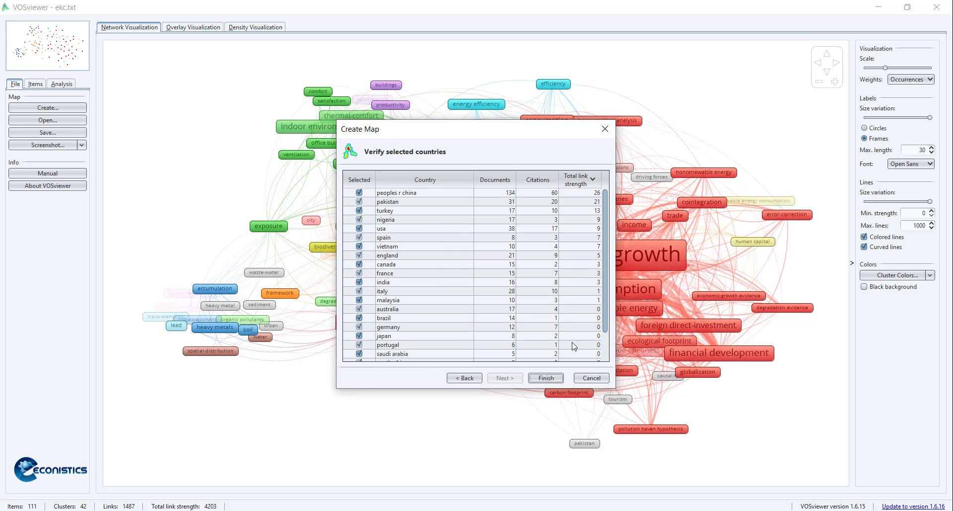
pyautogui.click(546, 378)
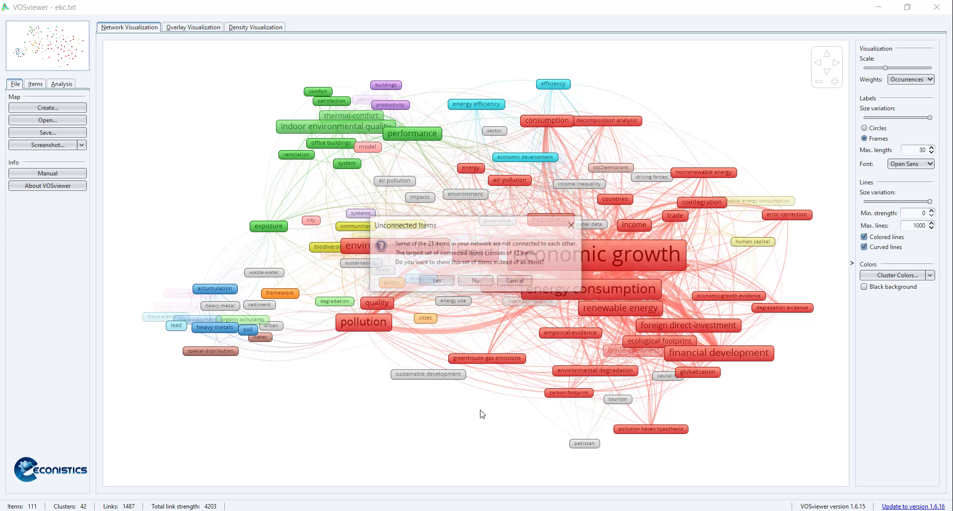
# Show only the largest connected set of 13 countries, with peoples r china largest.
pyautogui.click(475, 280)
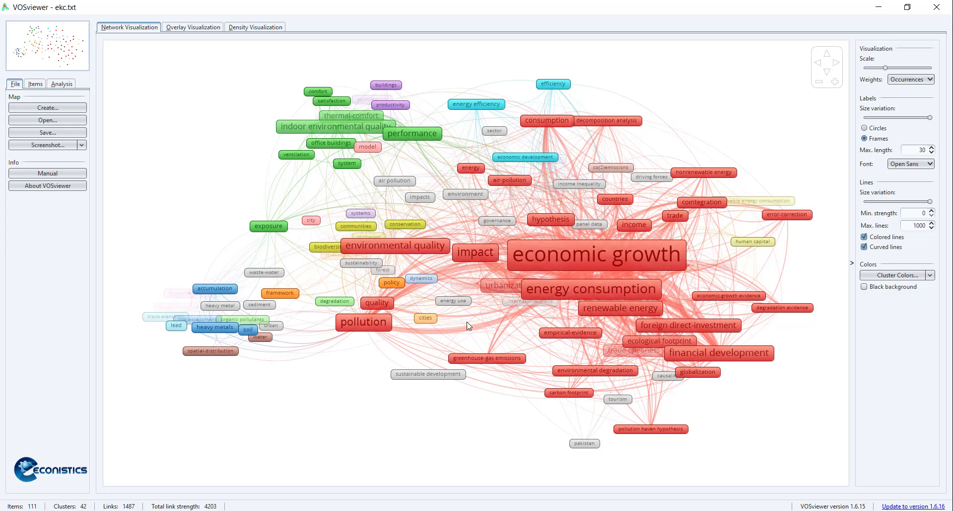
pyautogui.click(911, 79)
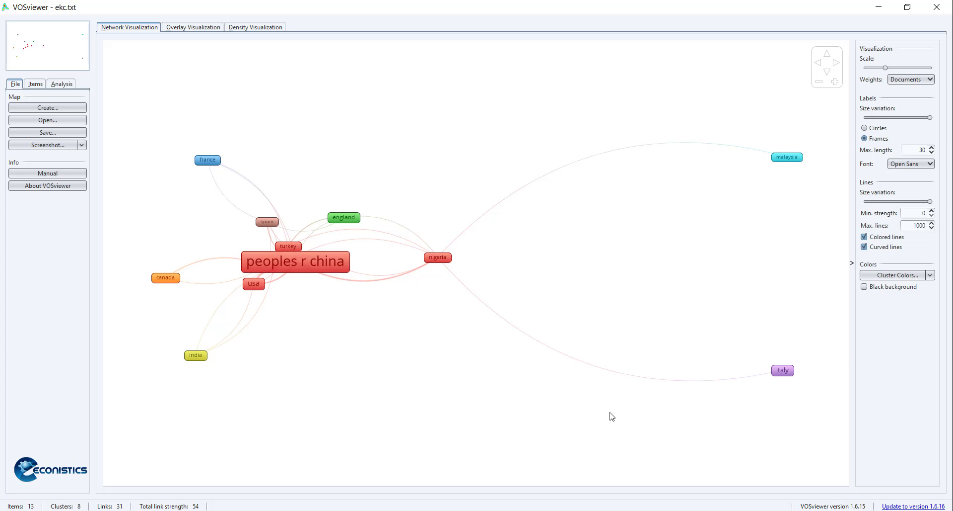
pyautogui.moveTo(609, 414)
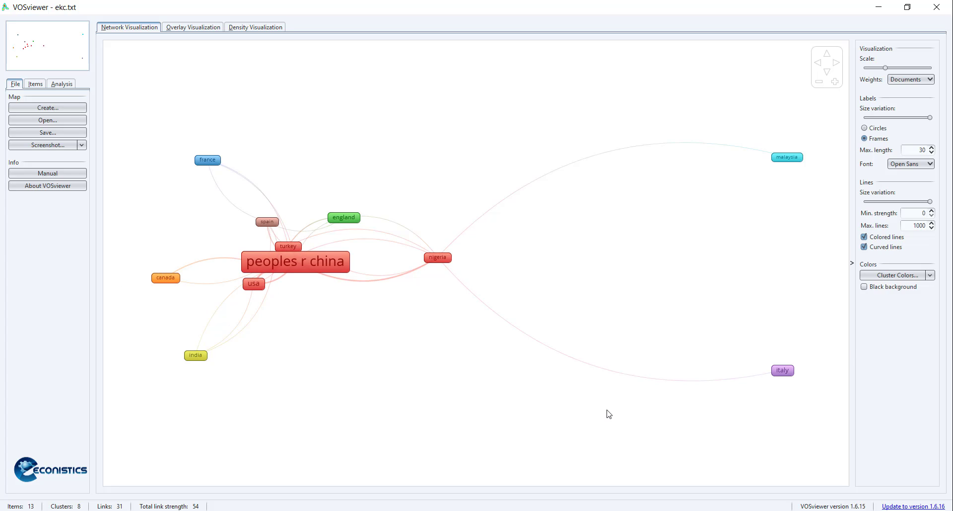
pyautogui.moveTo(392, 321)
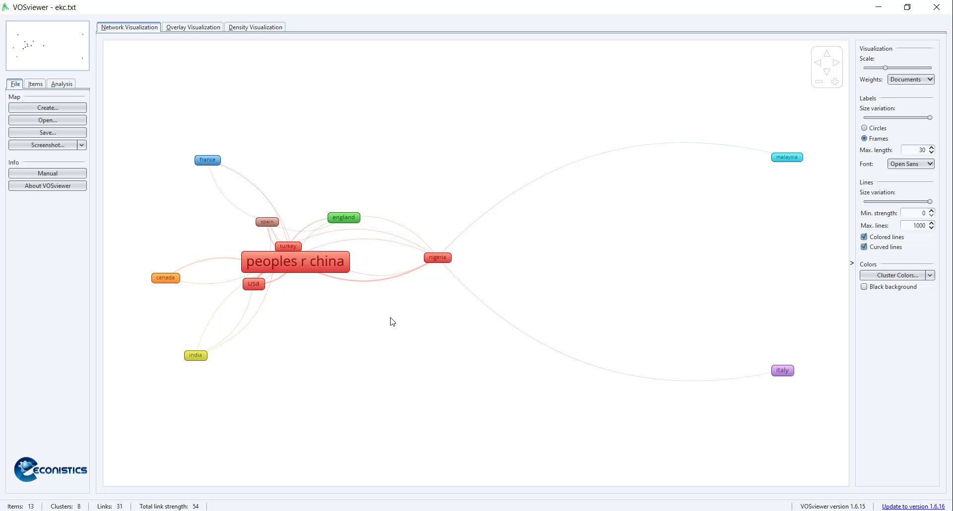
pyautogui.moveTo(466, 493)
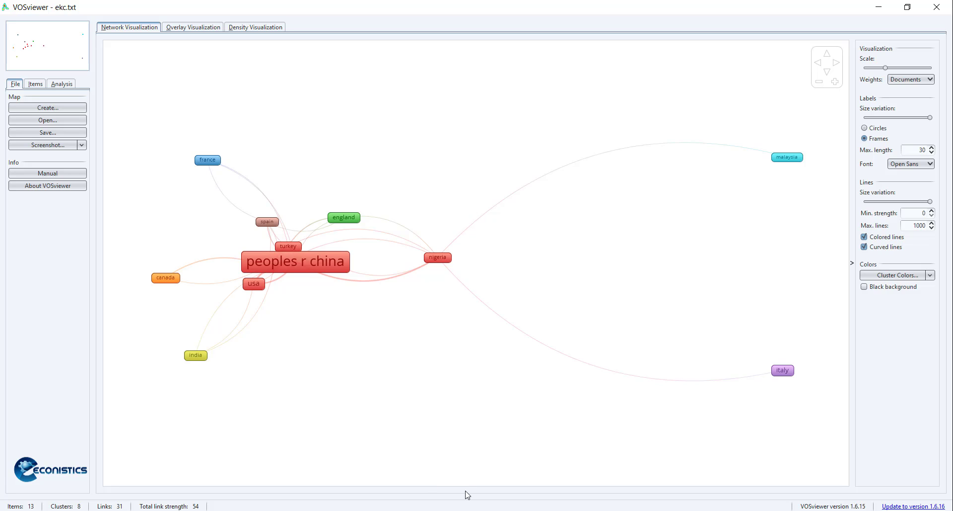